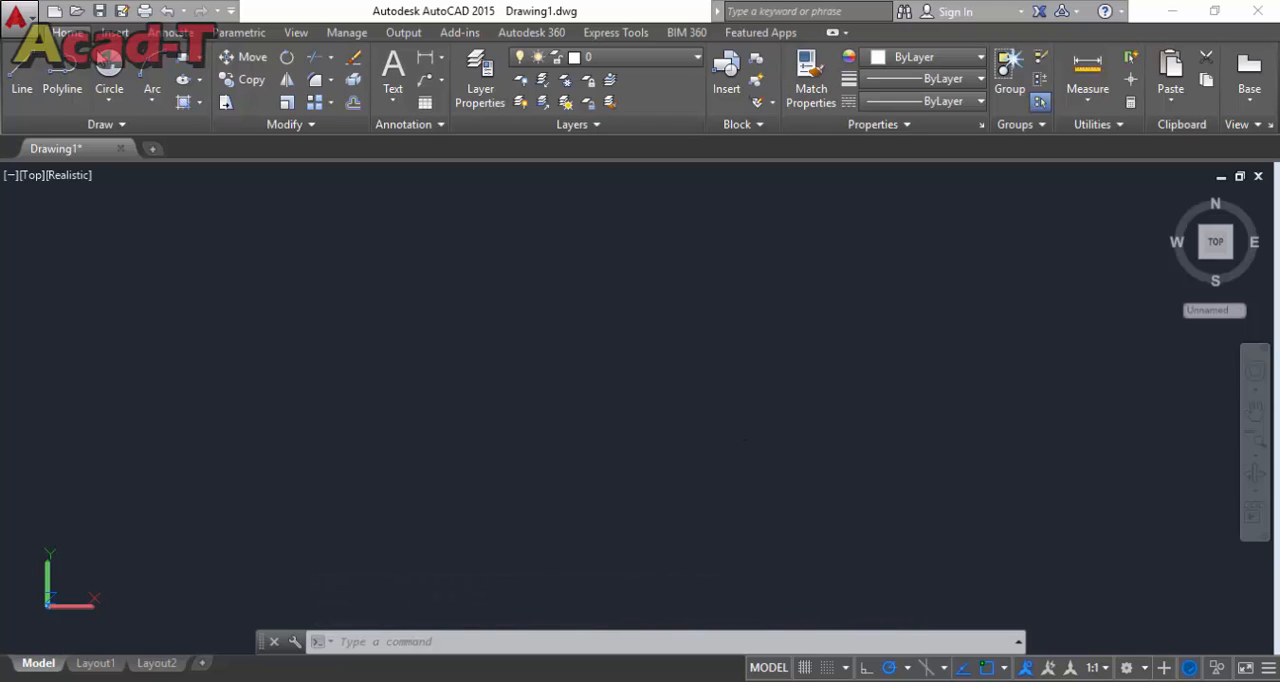
{"action": "mouse_move", "coordinate": [424, 340]}
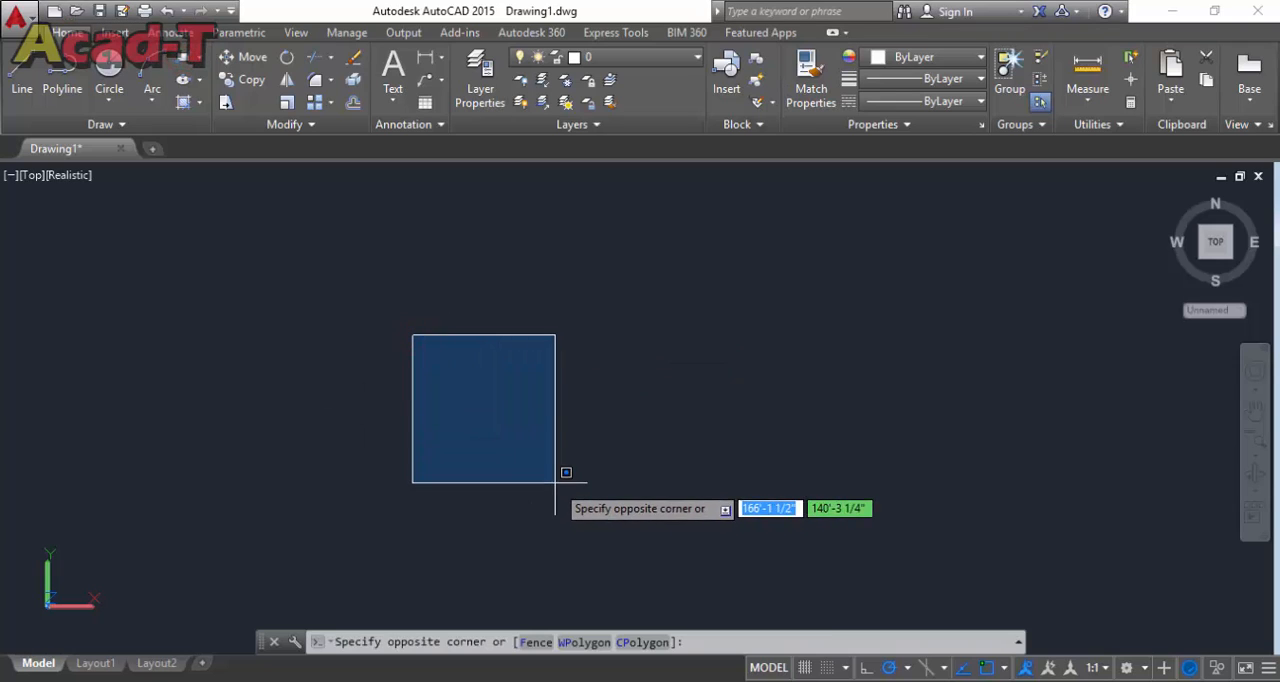
Place the seat-base rectangle via REC with typed dimensions: length 22, width 1'9.
{"action": "type", "text": "RECTANG"}
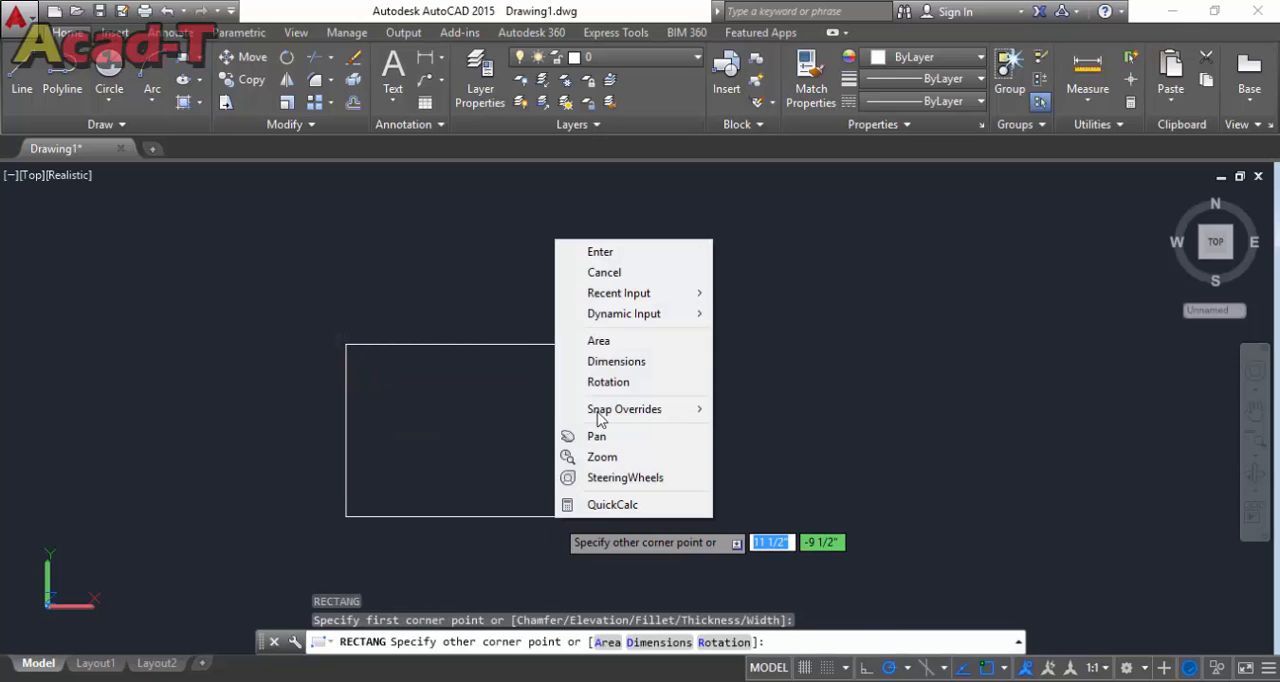
{"action": "left_click", "coordinate": [616, 360]}
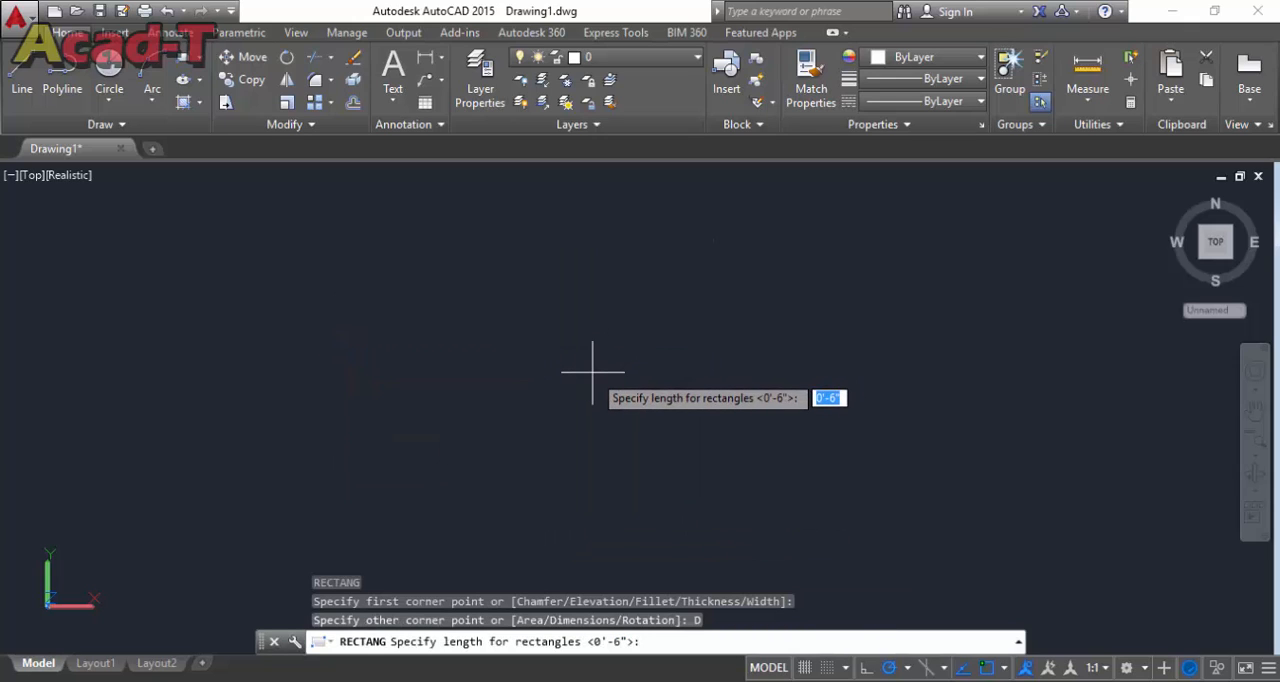
{"action": "type", "text": "22"}
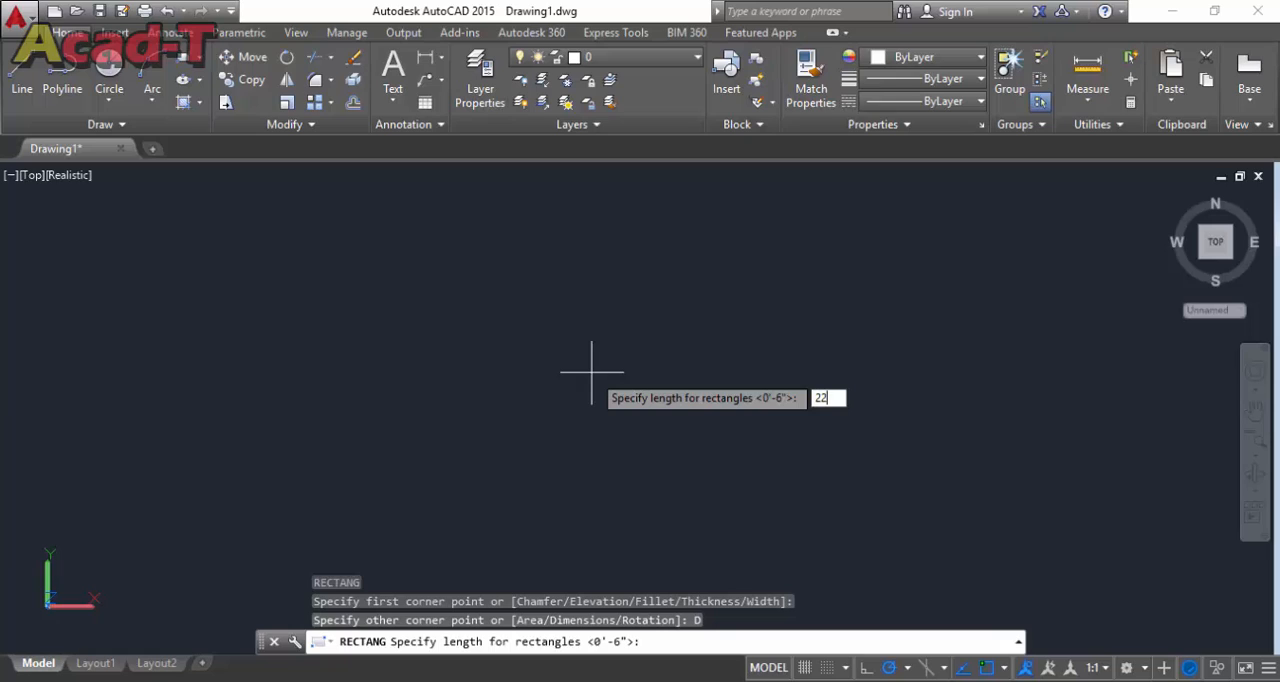
{"action": "key", "text": "Enter"}
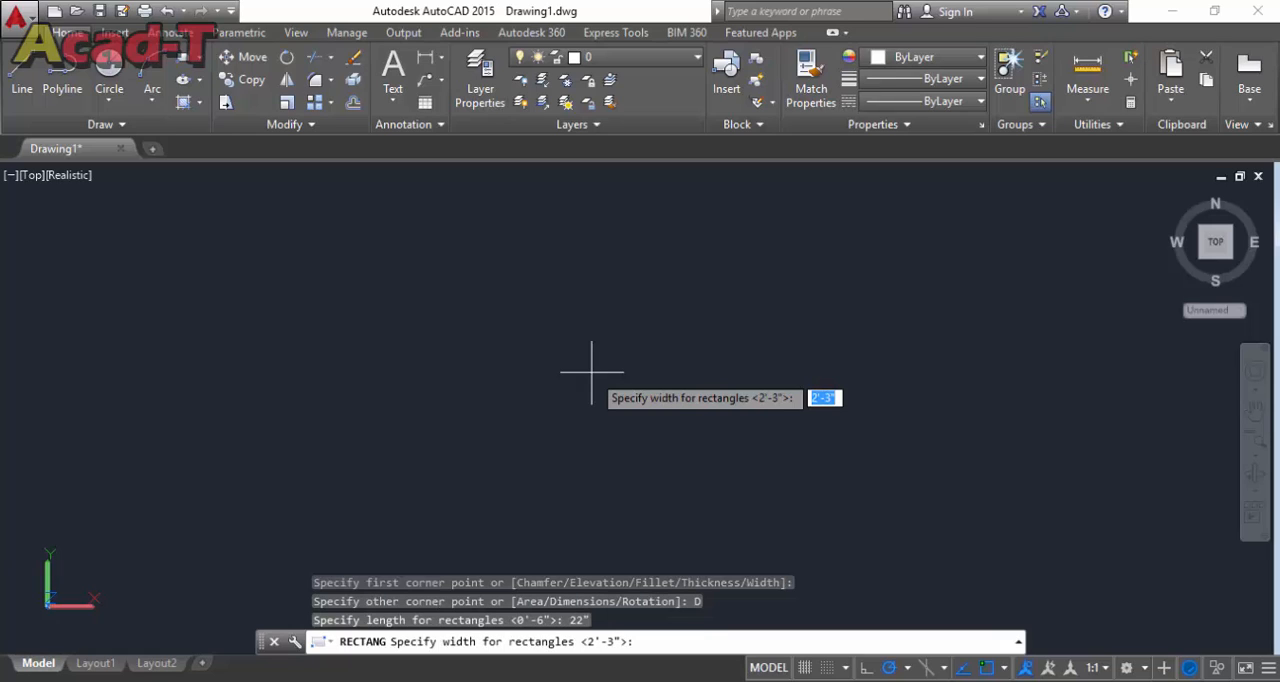
{"action": "type", "text": "1"}
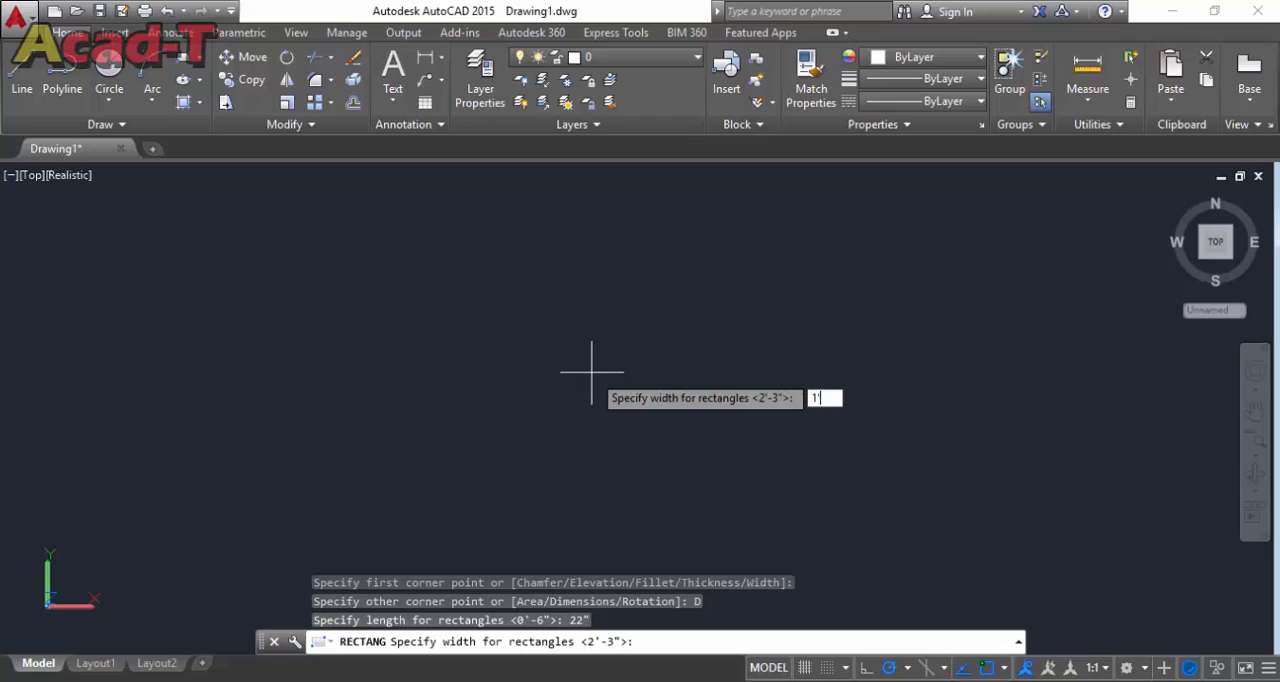
{"action": "type", "text": "9"}
{"action": "key", "text": "Enter"}
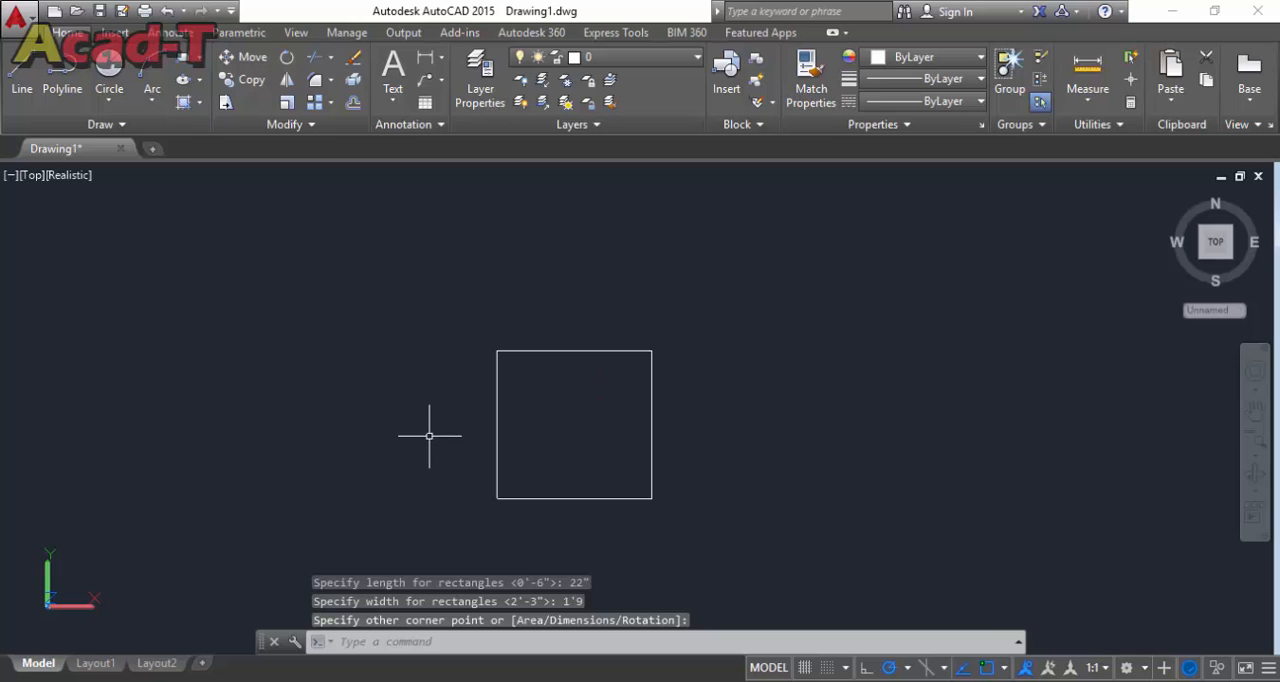
Draw the tall 2'-wide arm rectangle by dimensions, ready to mirror to the other side.
{"action": "type", "text": "RE"}
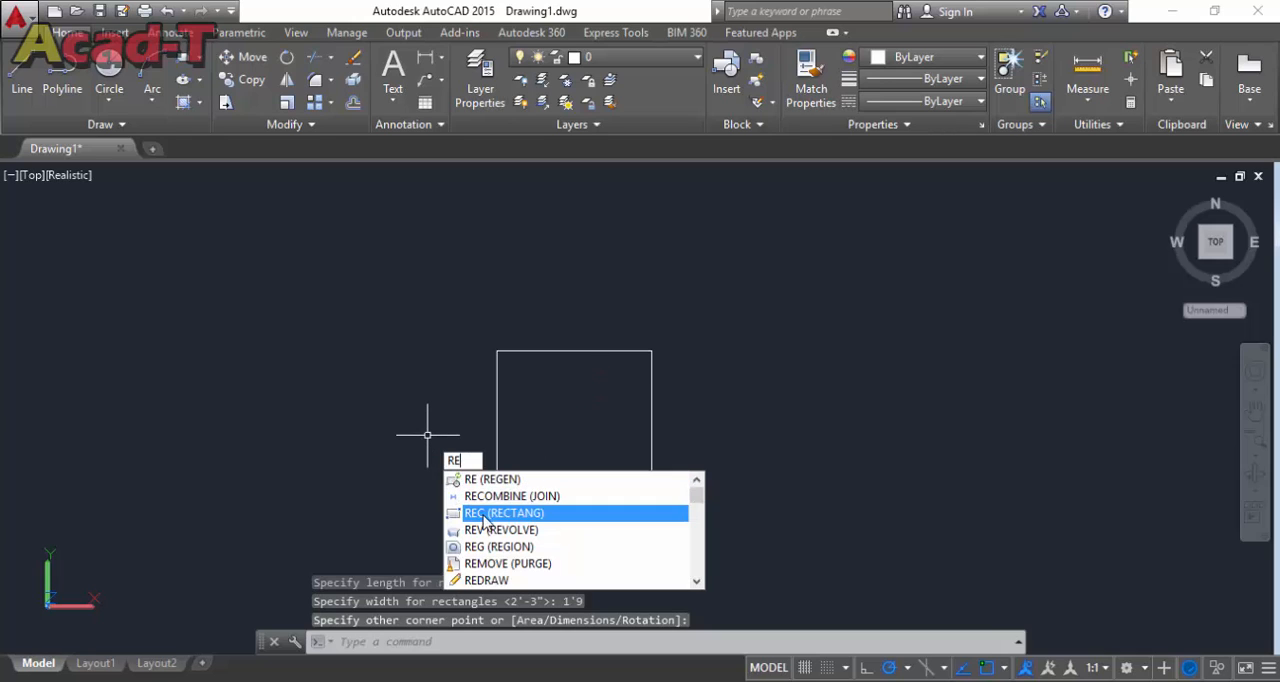
{"action": "right_click", "coordinate": [428, 436]}
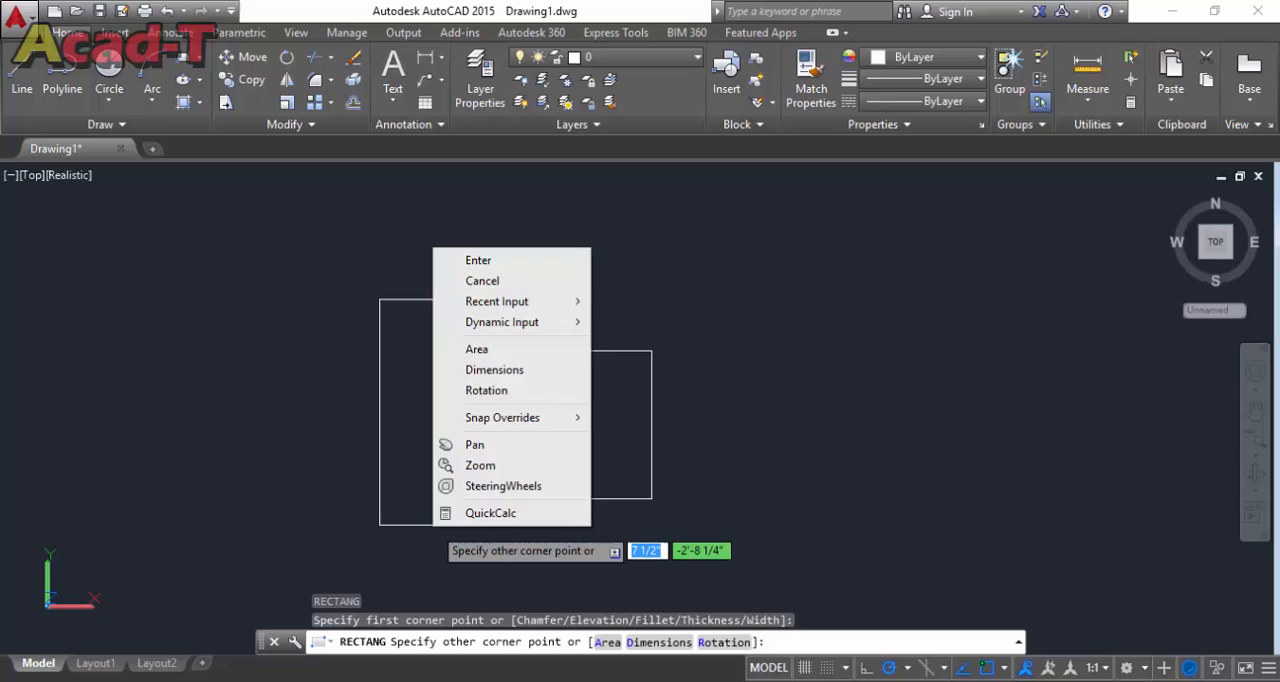
{"action": "left_click", "coordinate": [494, 368]}
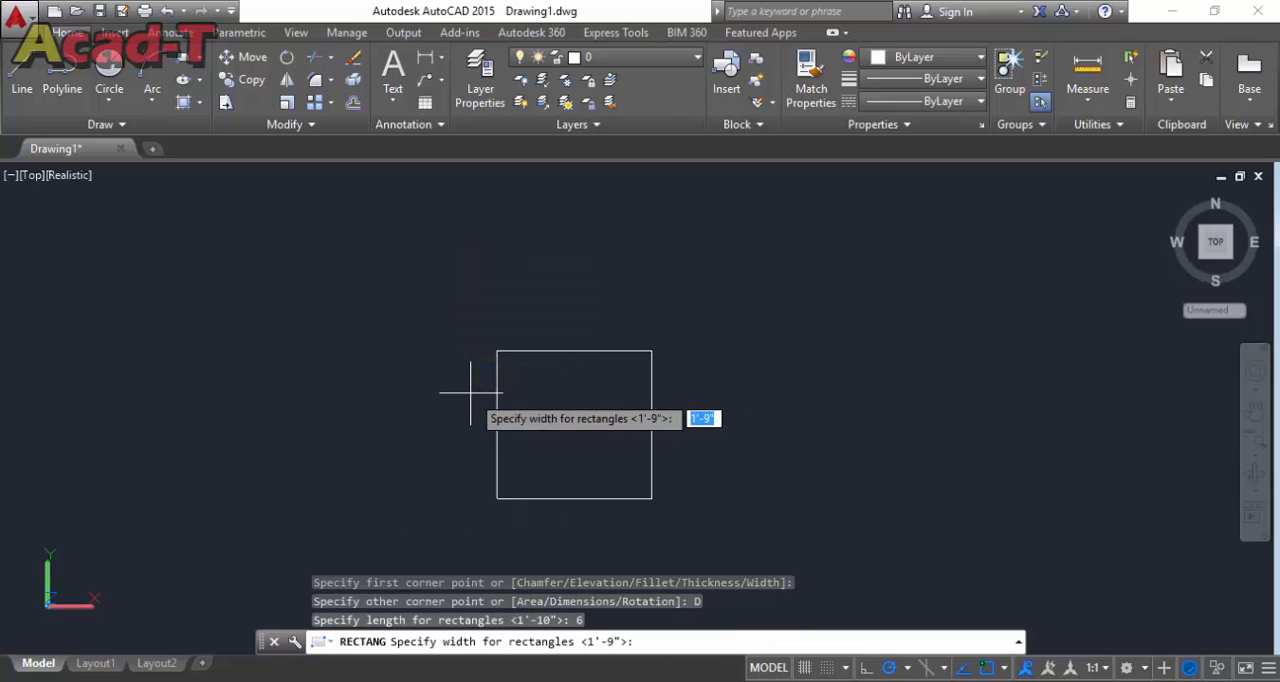
{"action": "type", "text": "2'"}
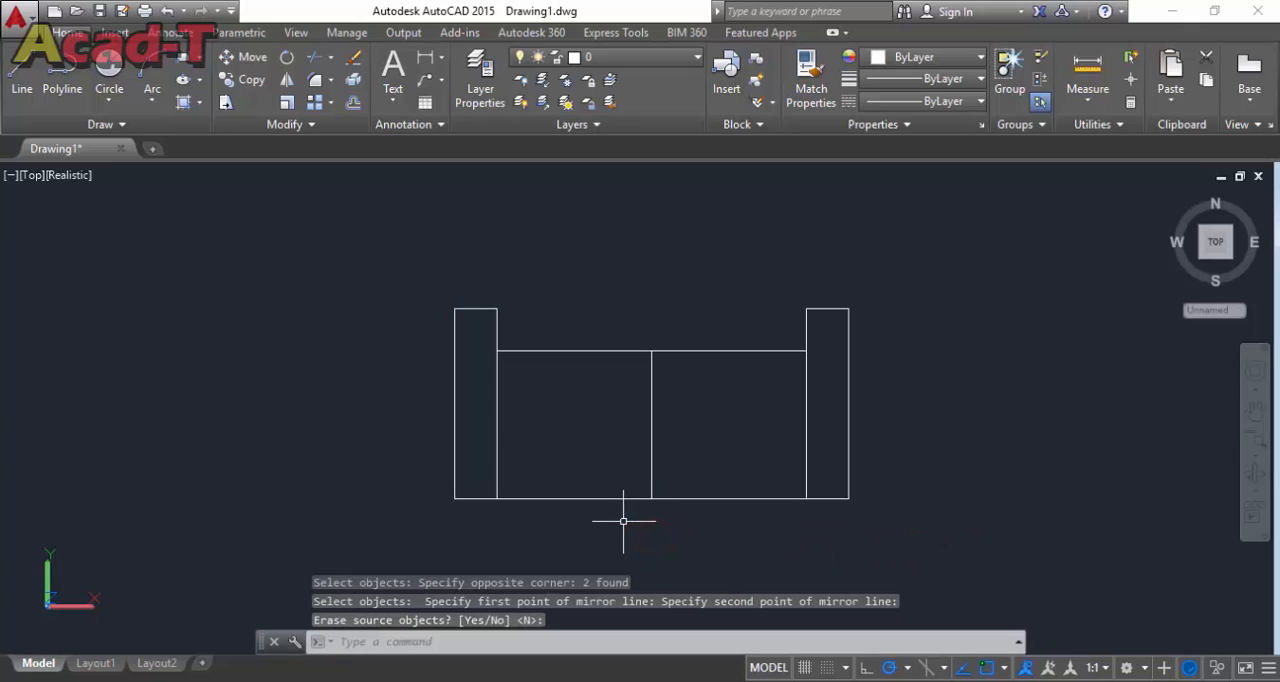
Draw the backrest strip rectangle between the arms, then begin the leg circle.
{"action": "type", "text": "RE"}
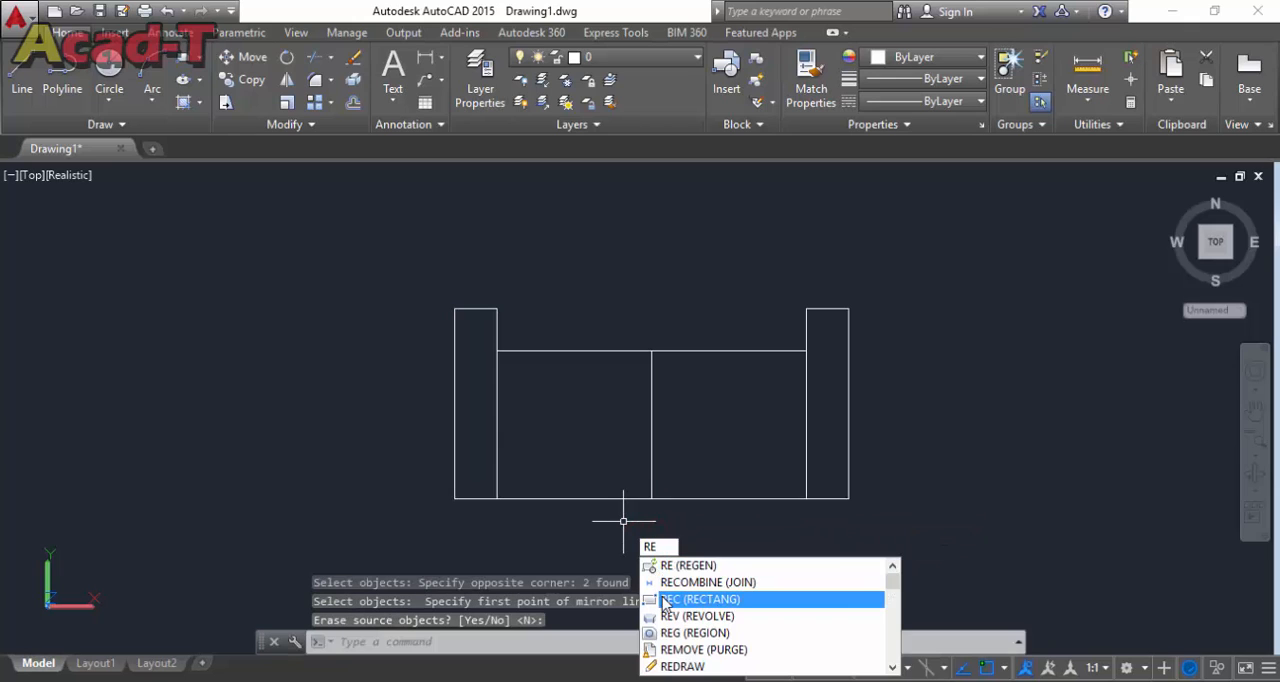
{"action": "left_click", "coordinate": [708, 600]}
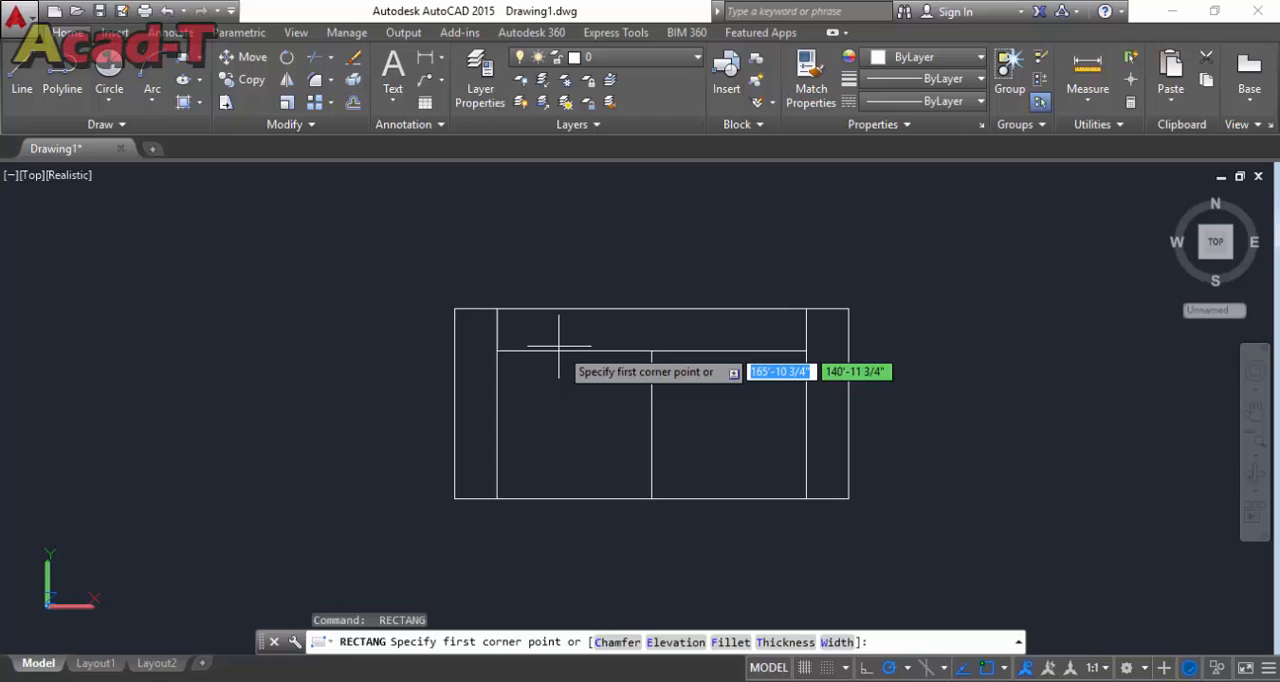
{"action": "key", "text": "Escape"}
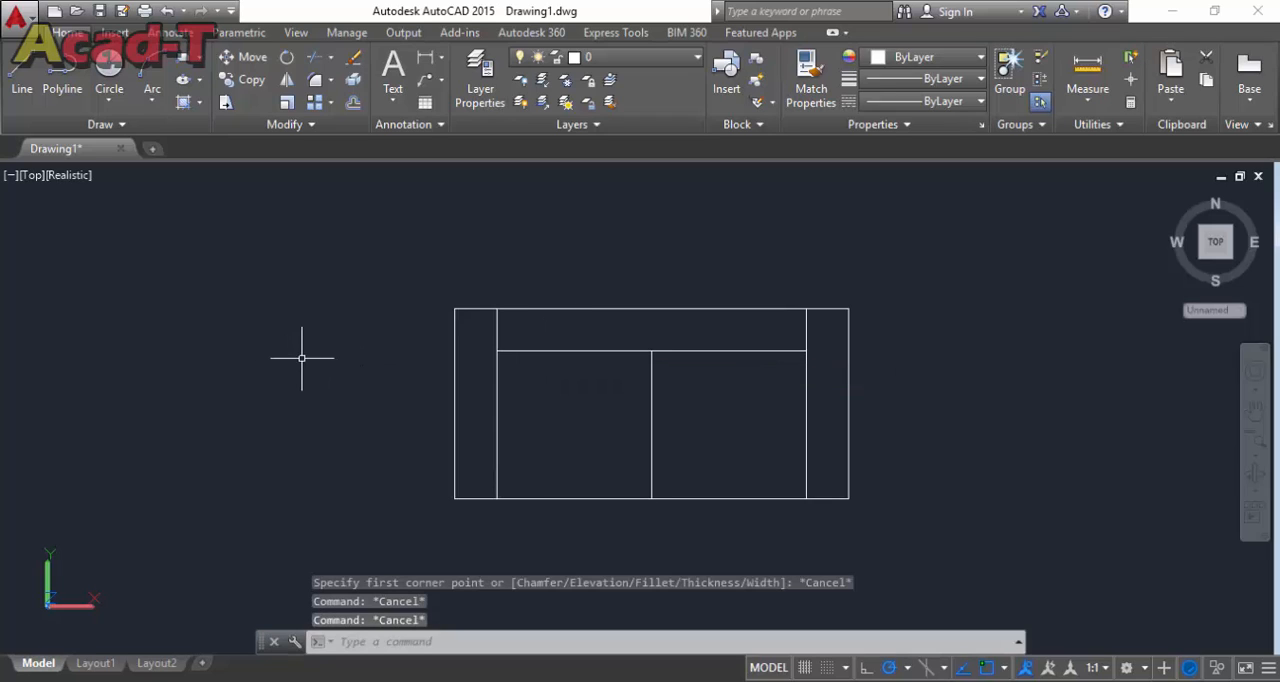
{"action": "type", "text": "C"}
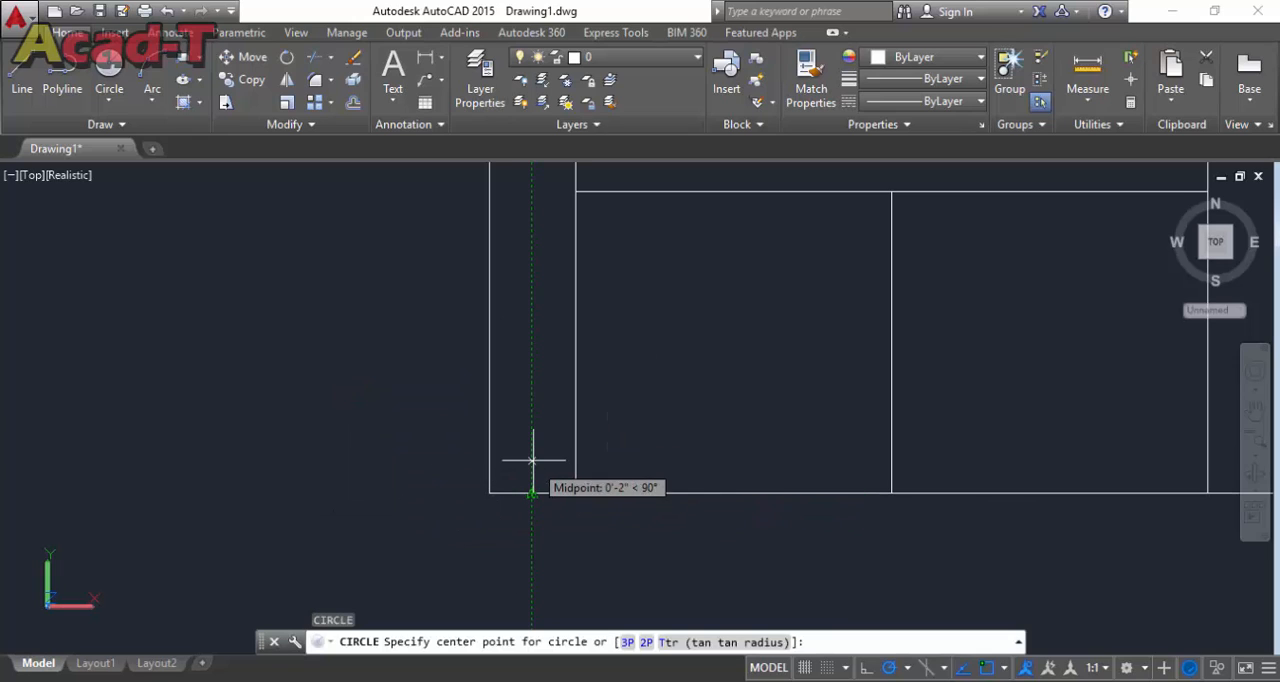
Draw the first leg circle at the tracked centre and mirror it to the opposite corner.
{"action": "left_click", "coordinate": [528, 460]}
{"action": "type", "text": "N"}
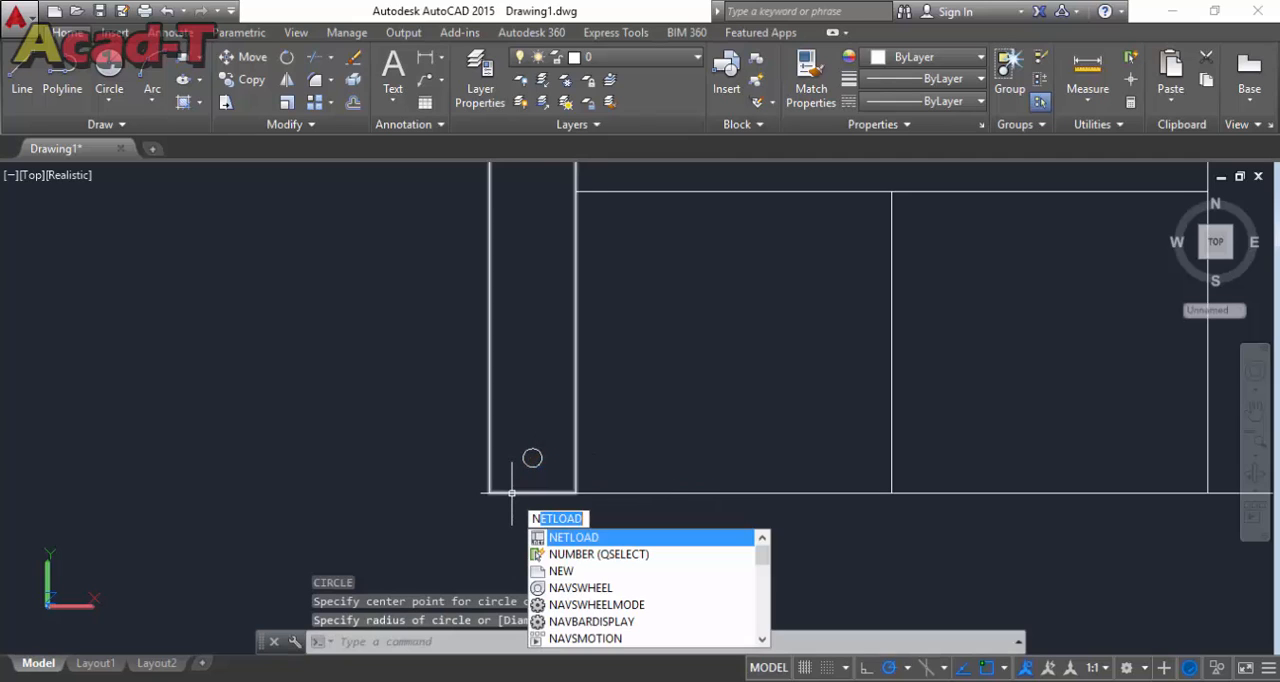
{"action": "type", "text": "MIRROR Select objects:"}
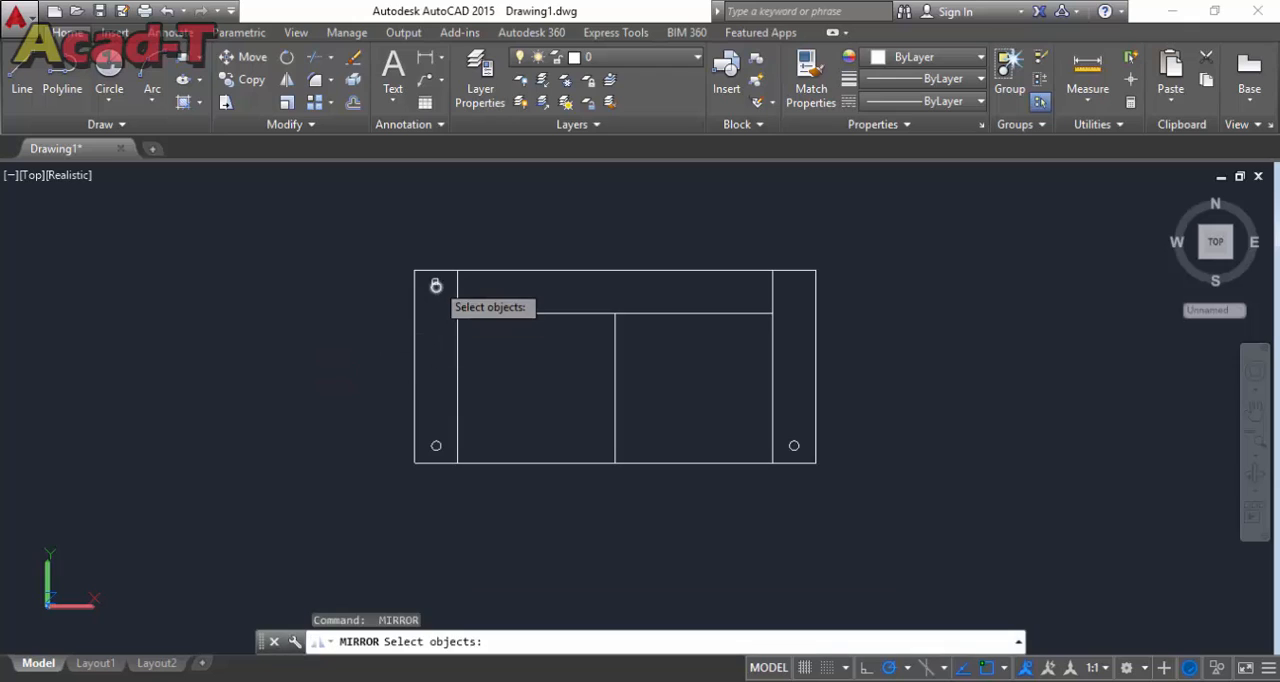
{"action": "left_click", "coordinate": [436, 288]}
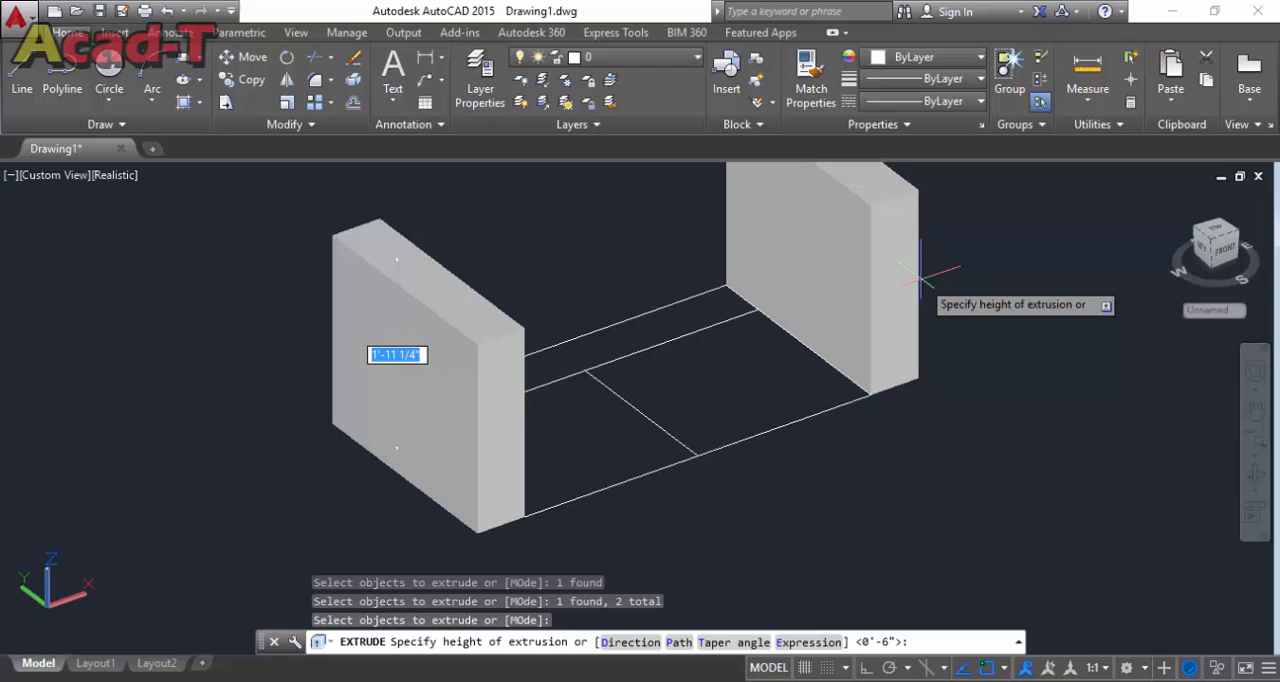
Extrude the two arm rectangles to a height of 1'9.
{"action": "type", "text": "1'9"}
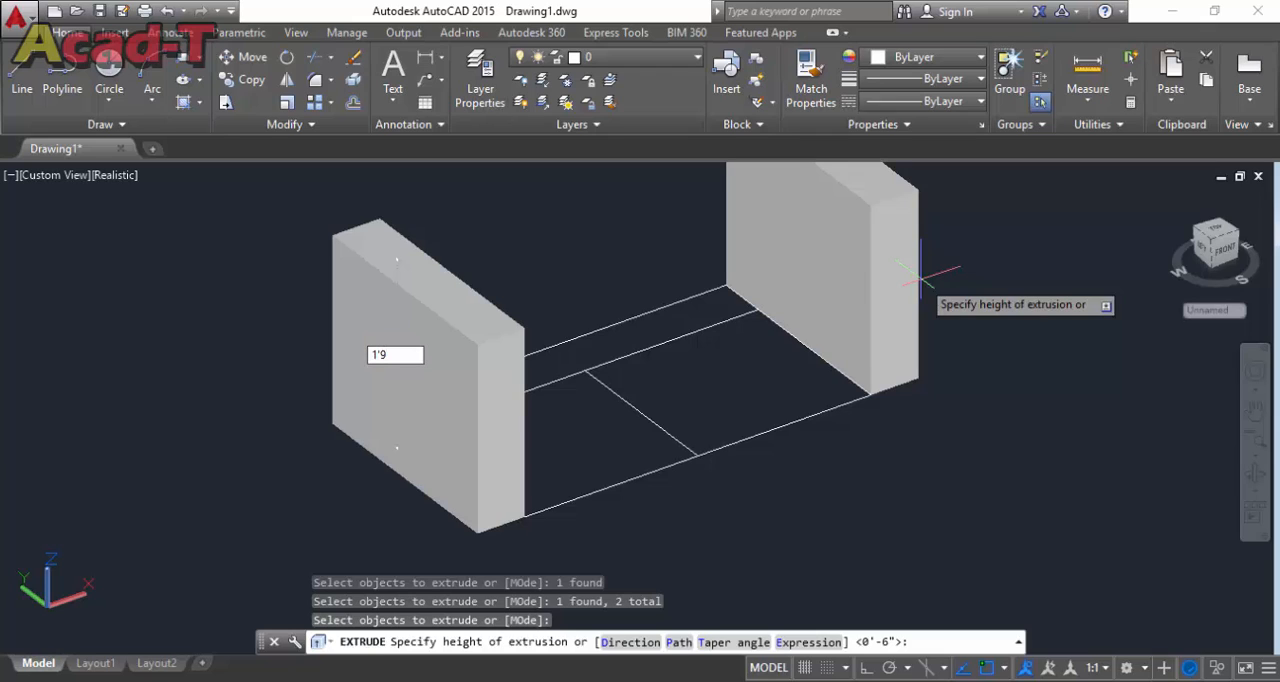
{"action": "key", "text": "Enter"}
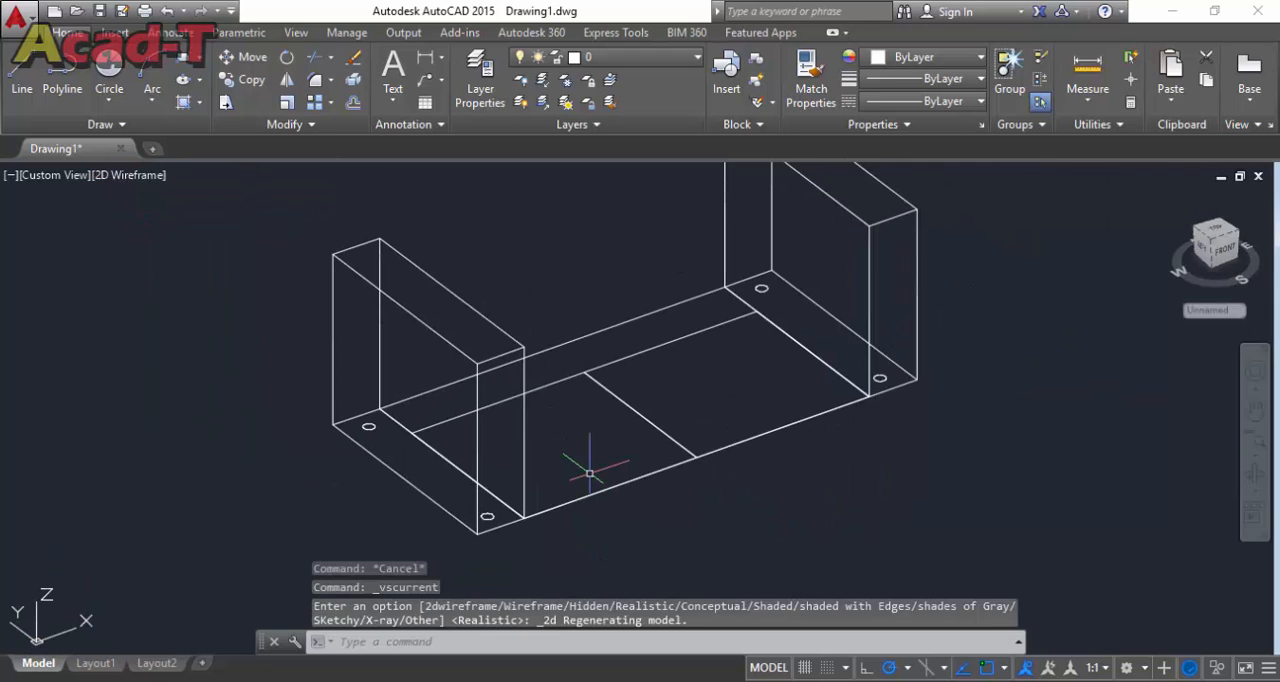
Show the model in wireframe and extrude the two seat pieces 6 inches high.
{"action": "type", "text": "mo"}
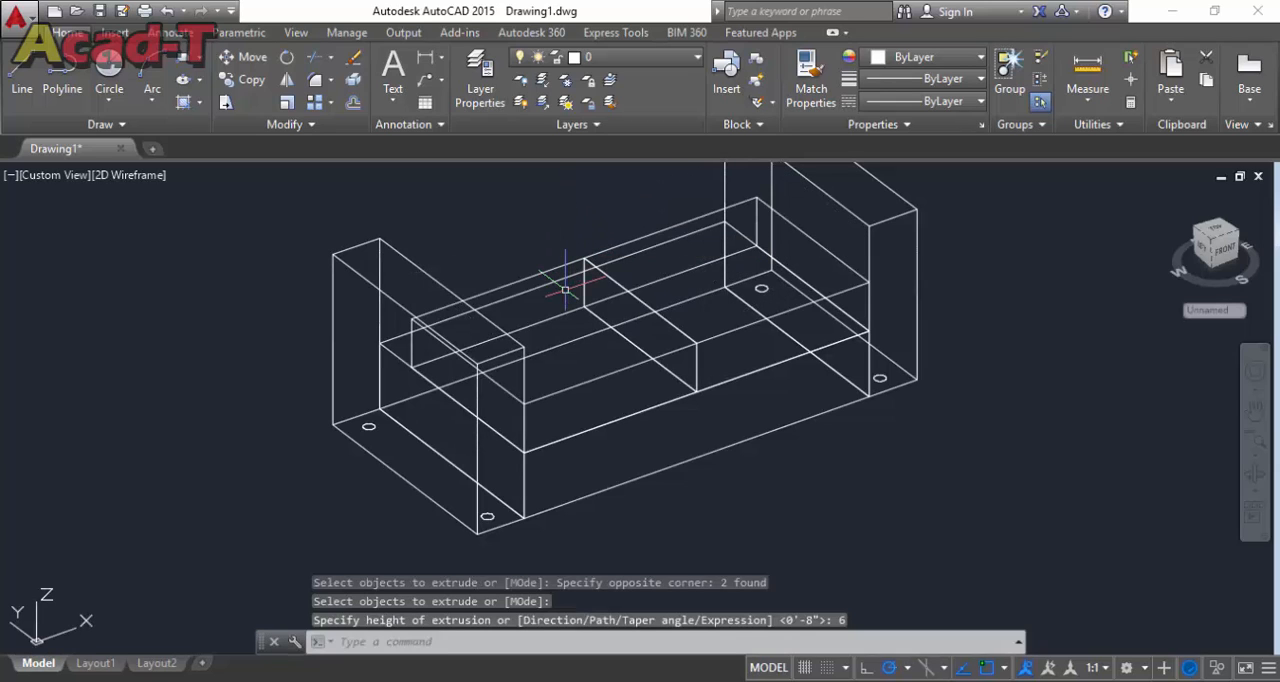
{"action": "key", "text": "Escape"}
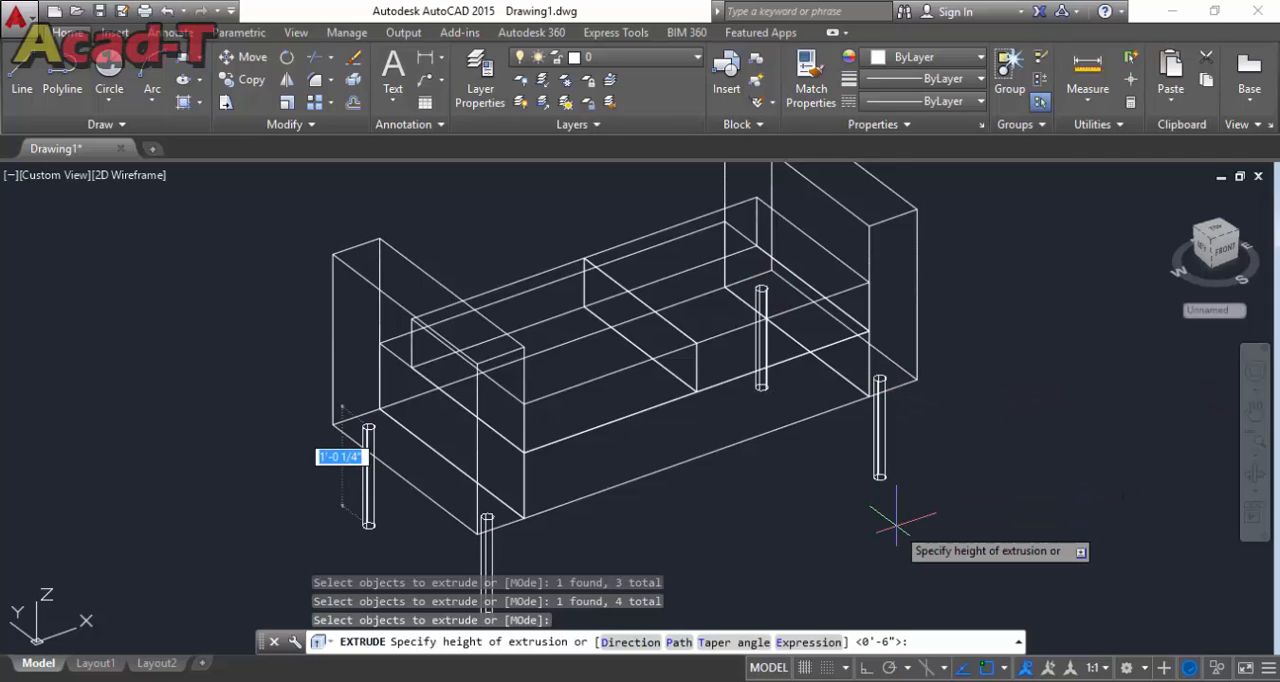
Extrude the four leg circles 2 units and switch the viewport to the Front view.
{"action": "type", "text": "2"}
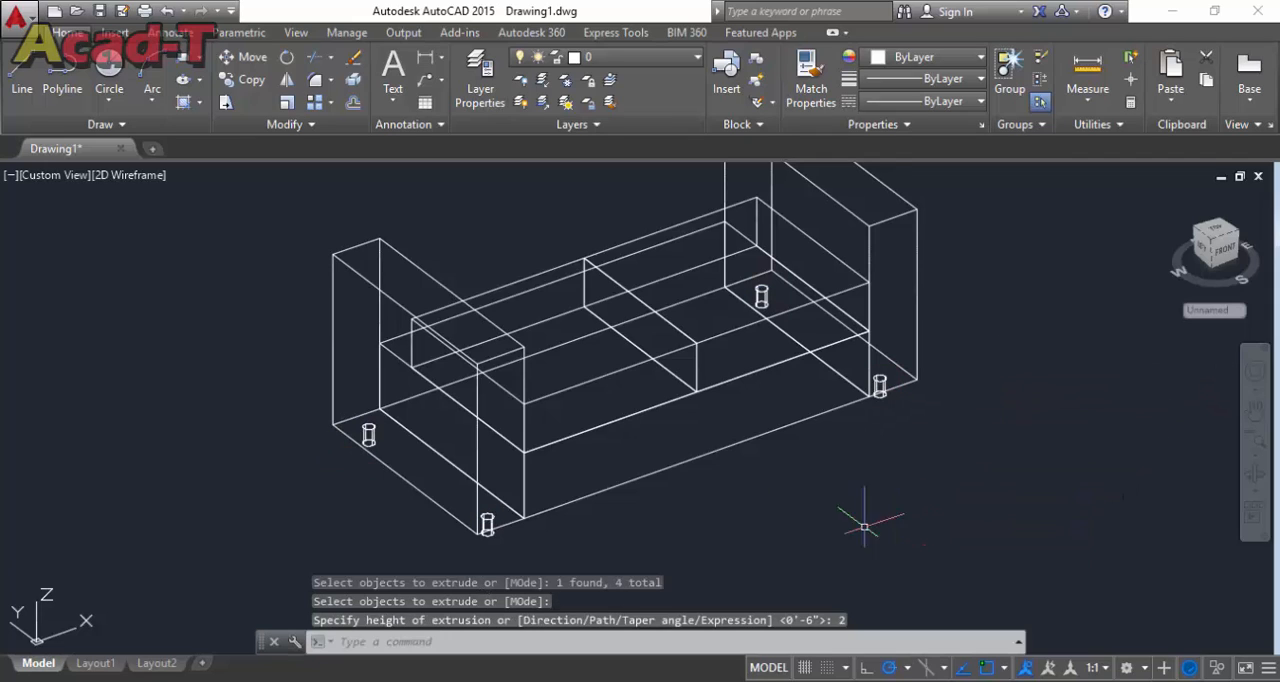
{"action": "left_click", "coordinate": [56, 176]}
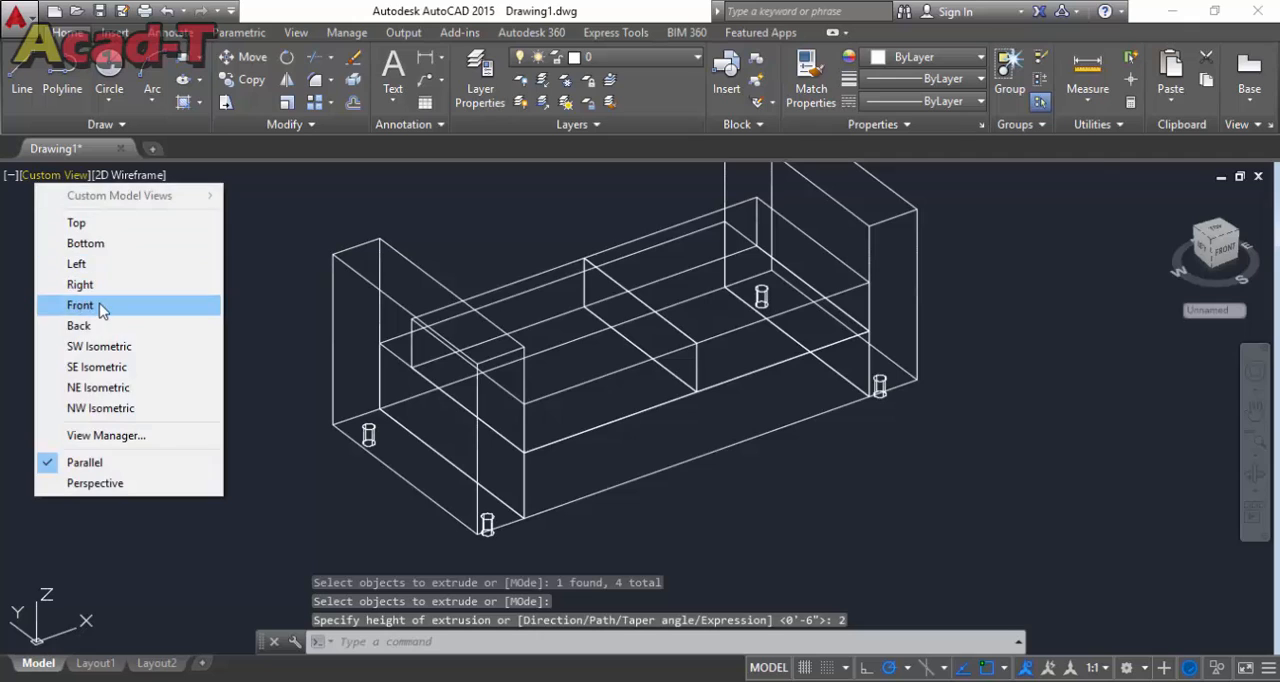
{"action": "left_click", "coordinate": [80, 304]}
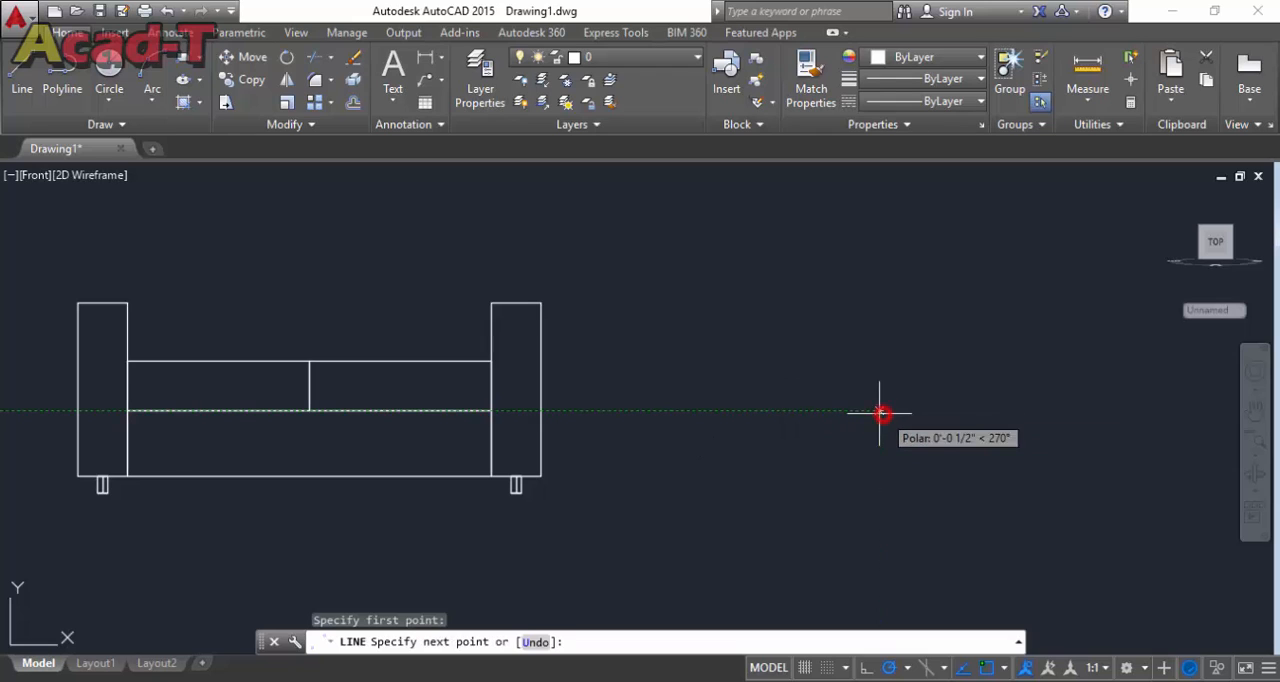
Draw the stepped backrest profile with typed line lengths 22, 13, 6 and 11 beside the couch.
{"action": "type", "text": "22"}
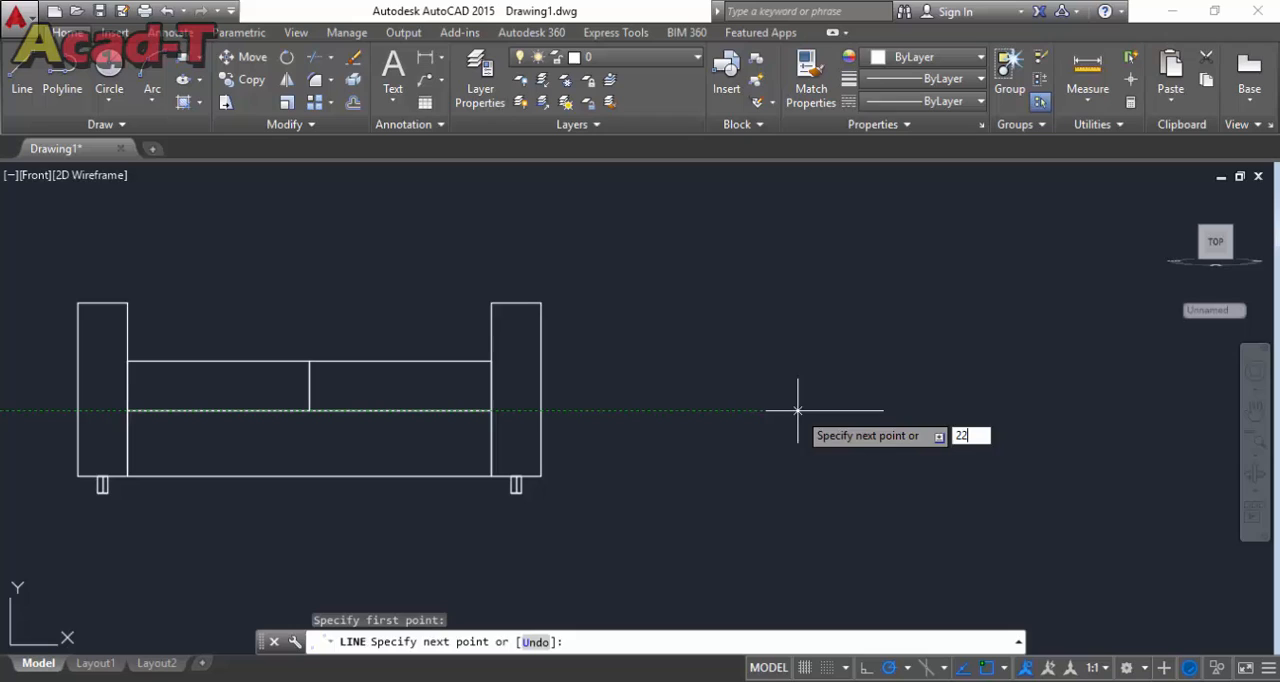
{"action": "key", "text": "Enter"}
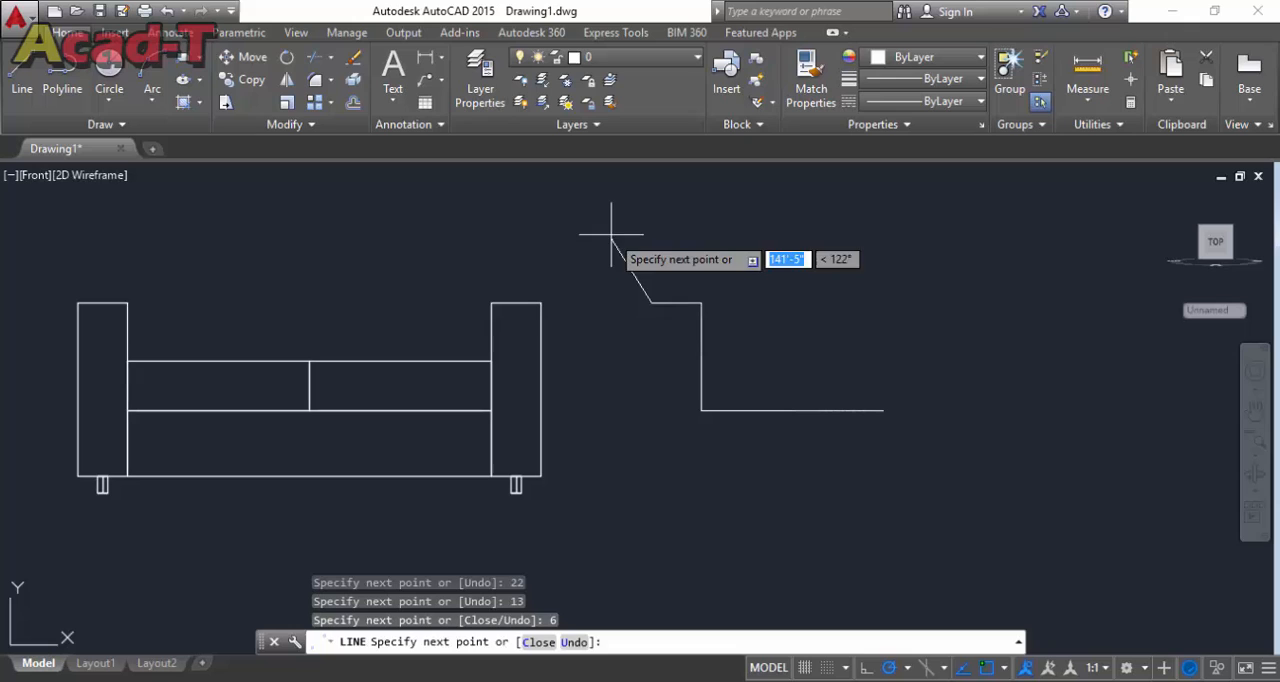
{"action": "type", "text": "11"}
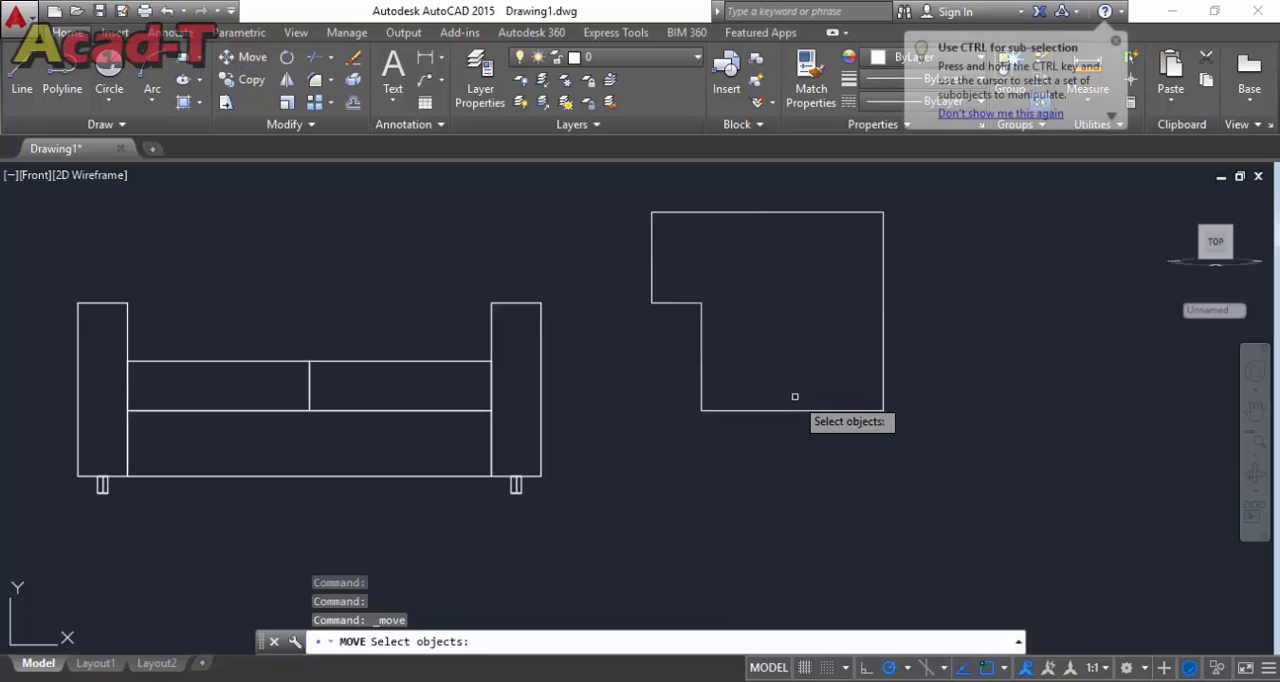
Move the backrest profile above the seat, then to the rear of the couch in the isometric view.
{"action": "left_click", "coordinate": [832, 408]}
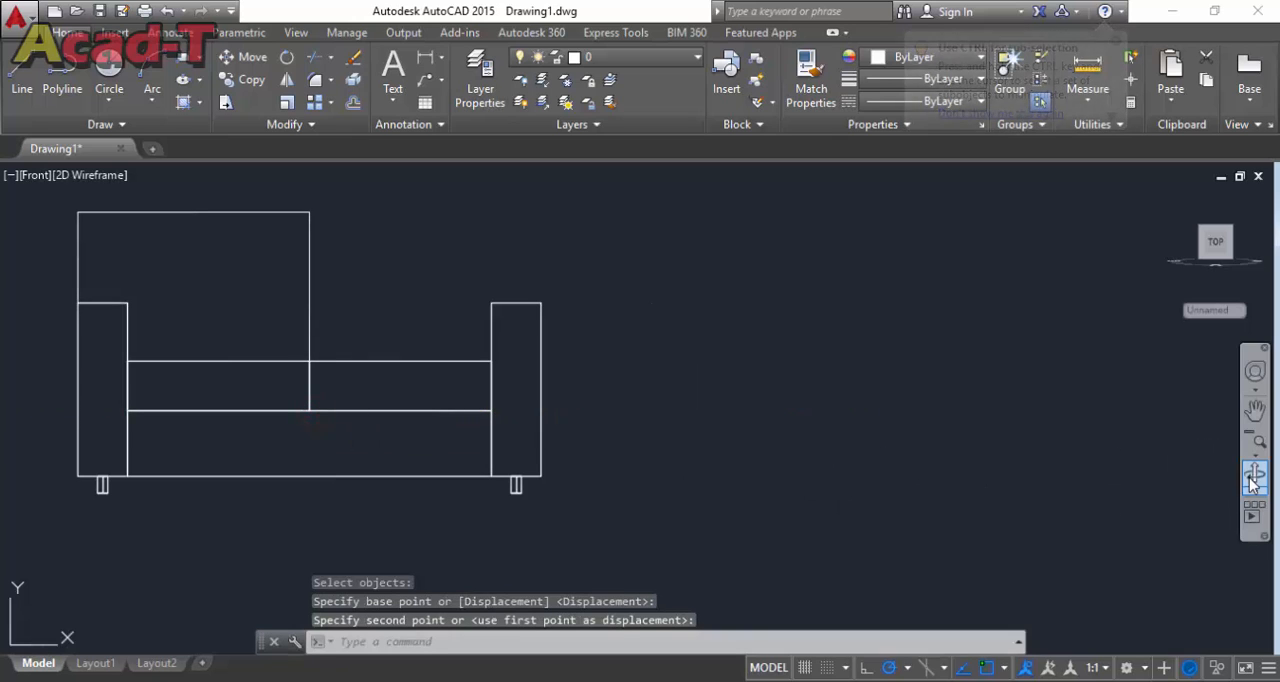
{"action": "left_click", "coordinate": [1256, 478]}
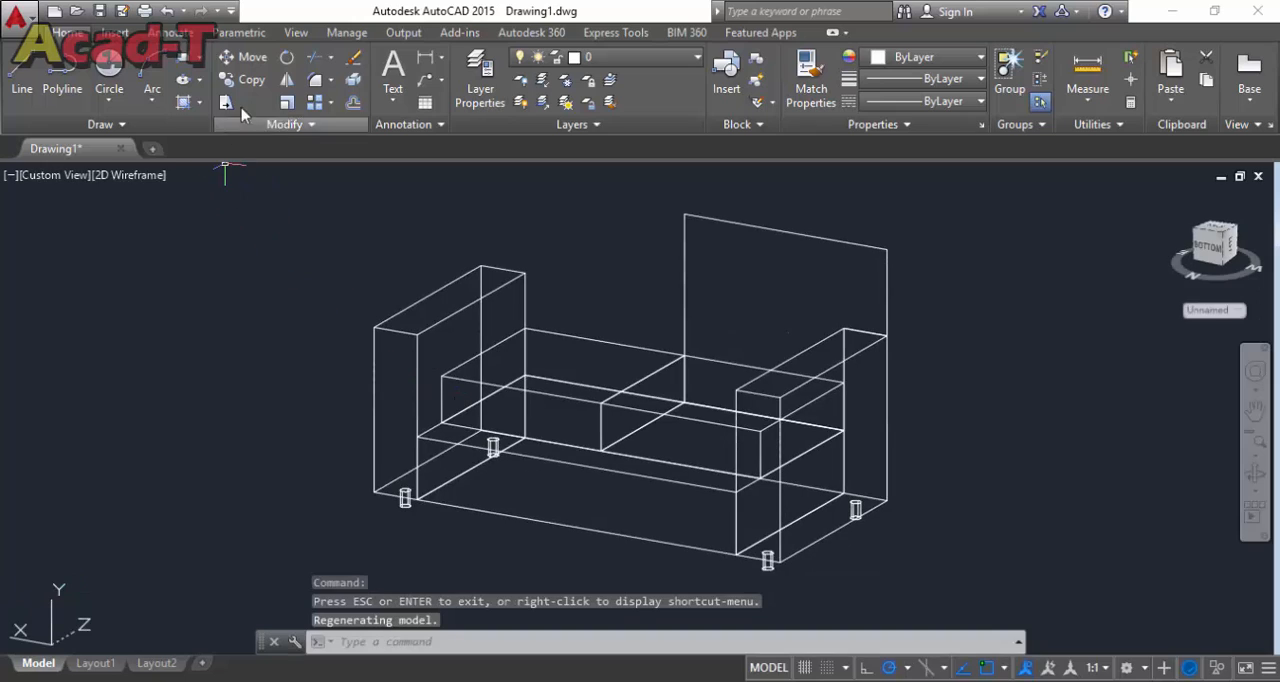
{"action": "left_click", "coordinate": [246, 56]}
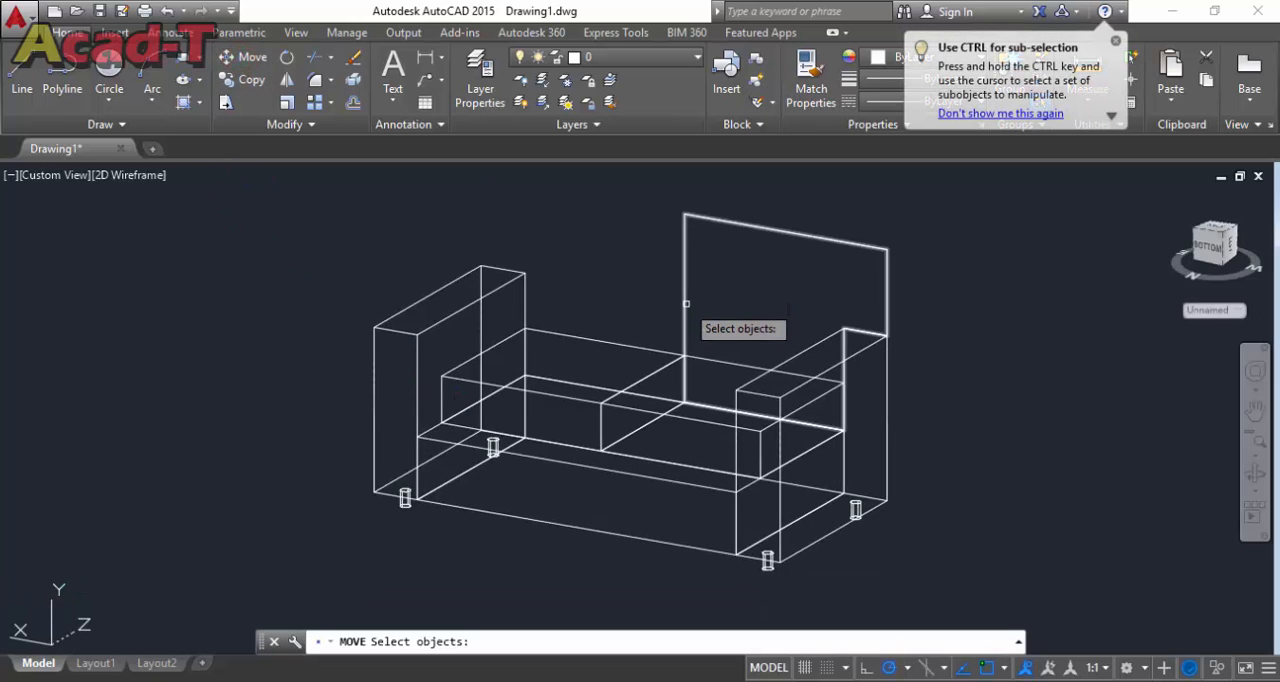
{"action": "left_click", "coordinate": [676, 400]}
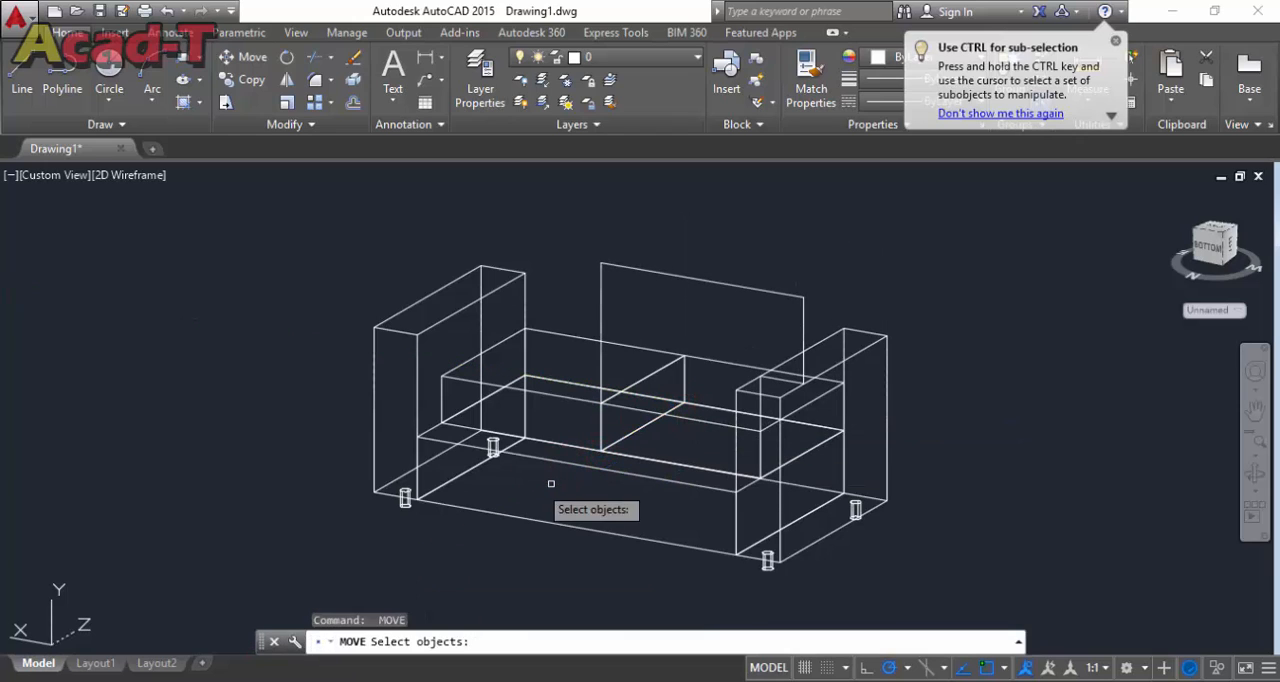
{"action": "key", "text": "Escape"}
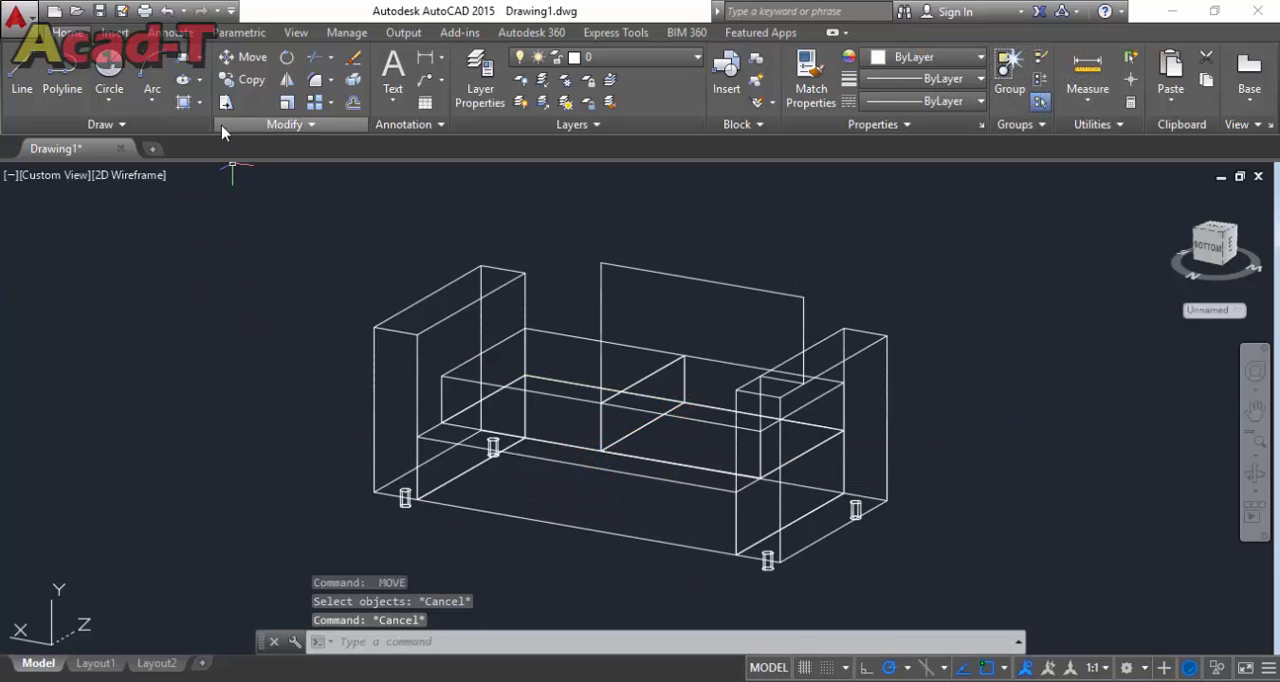
Extrude the backrest profile 6 units into a solid.
{"action": "type", "text": "EX"}
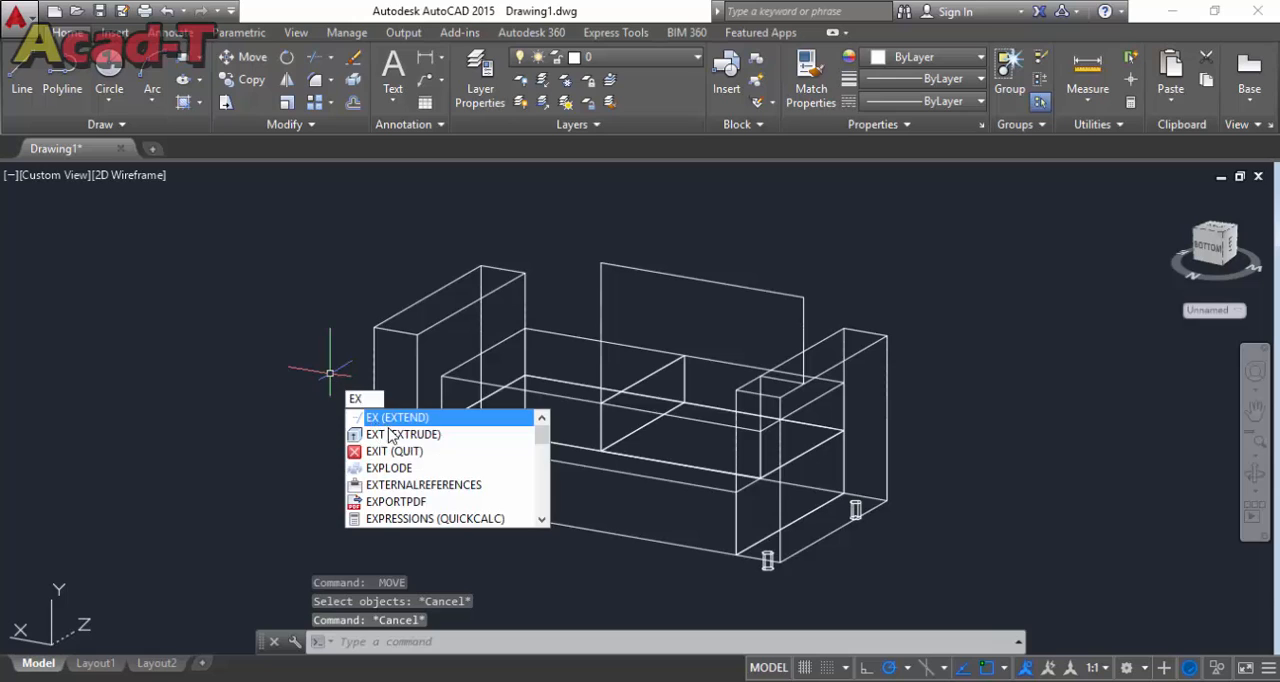
{"action": "left_click", "coordinate": [400, 434]}
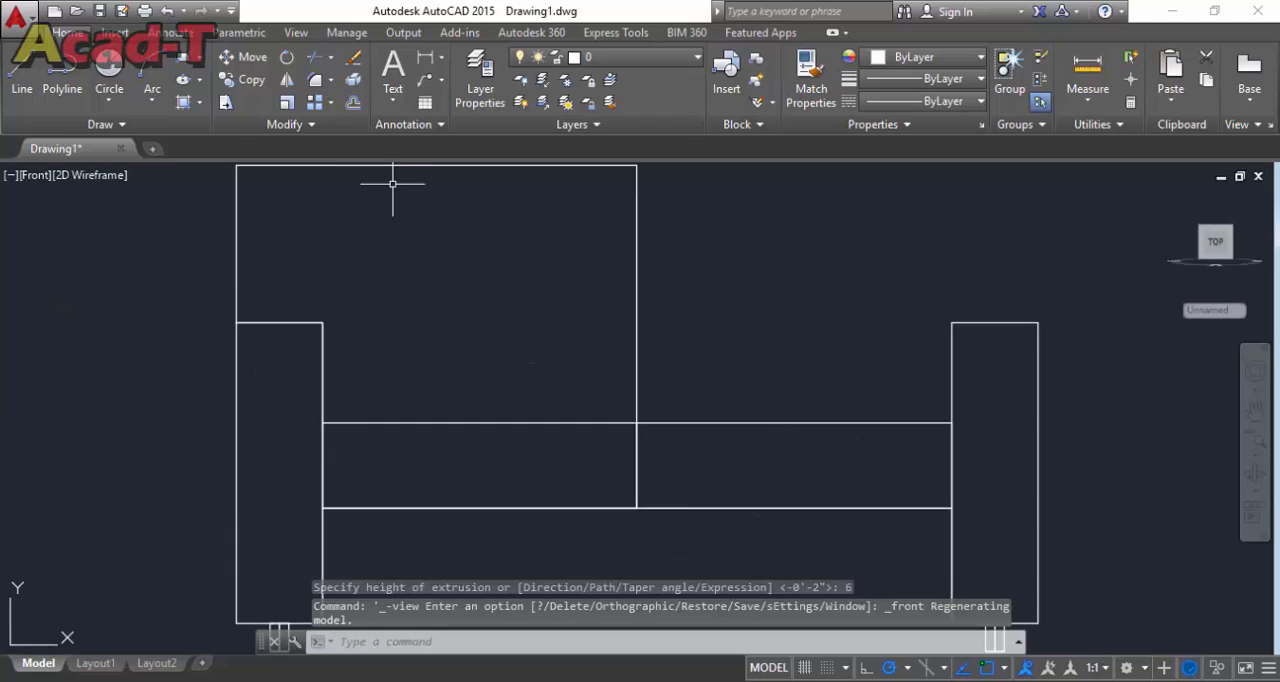
Mirror the backrest solid (MI) about the couch centre line to form the second back cushion.
{"action": "type", "text": "MIRROR Select objects:"}
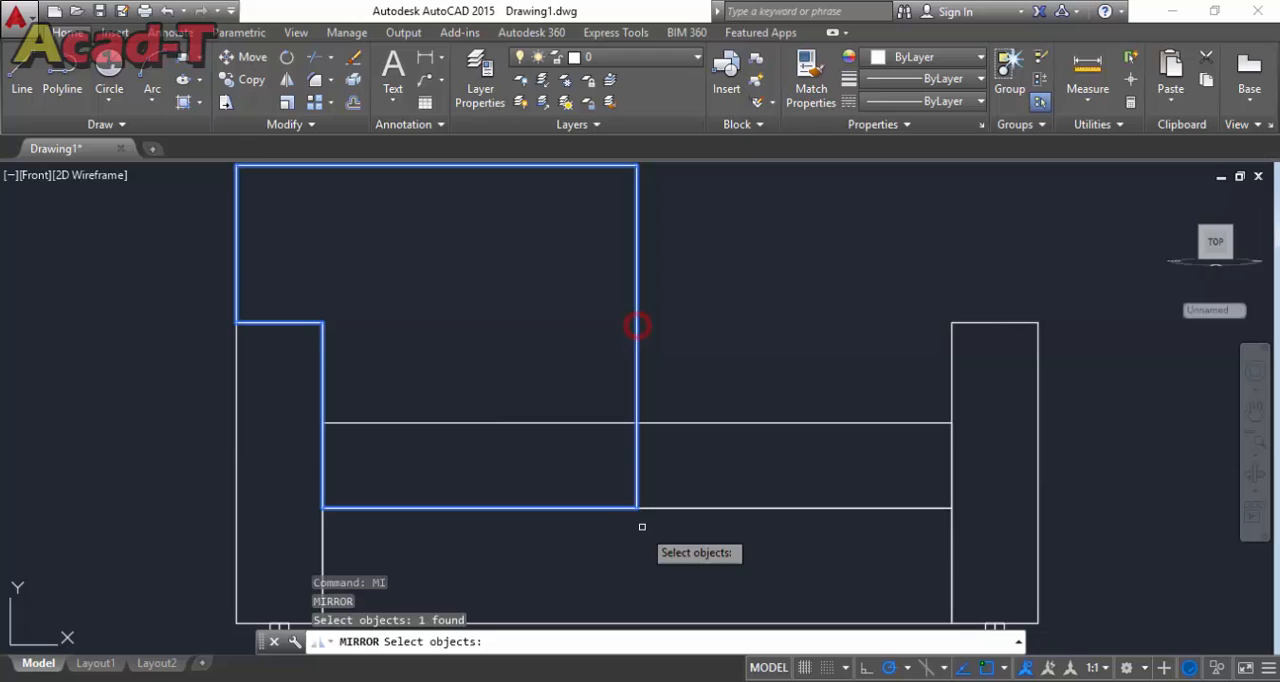
{"action": "left_click", "coordinate": [634, 530]}
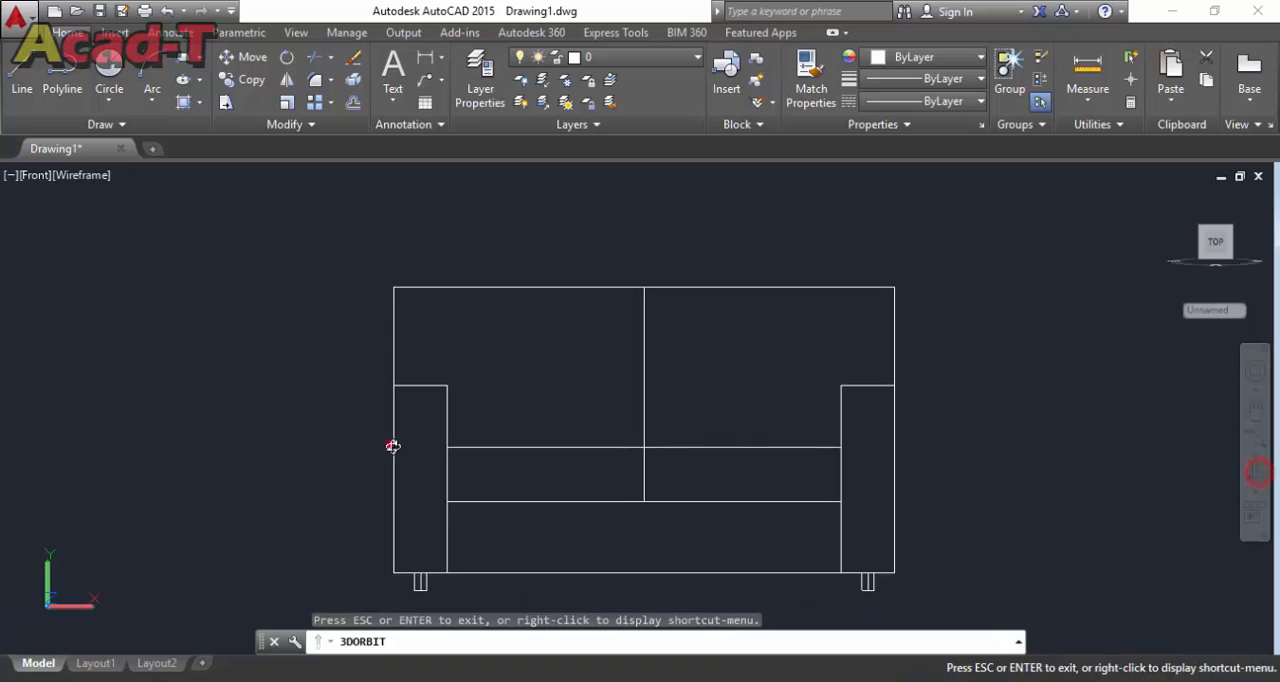
{"action": "left_click_drag", "start_coordinate": [392, 446], "coordinate": [632, 588]}
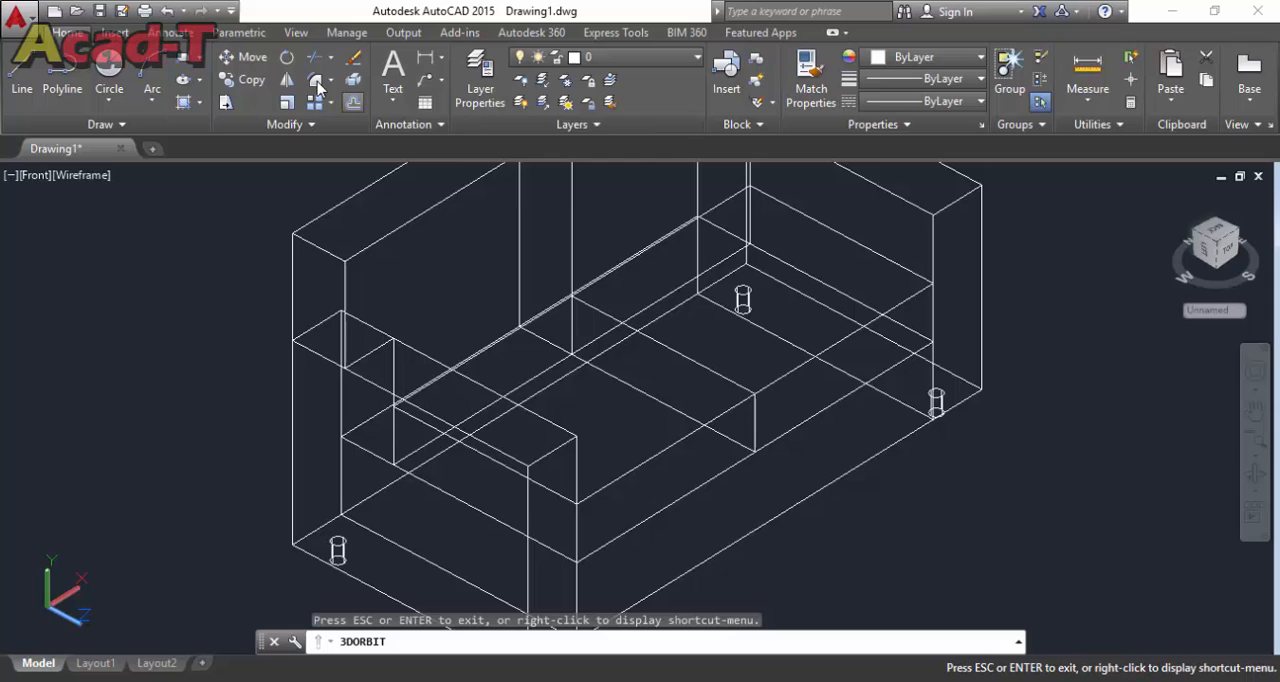
{"action": "mouse_move", "coordinate": [394, 348]}
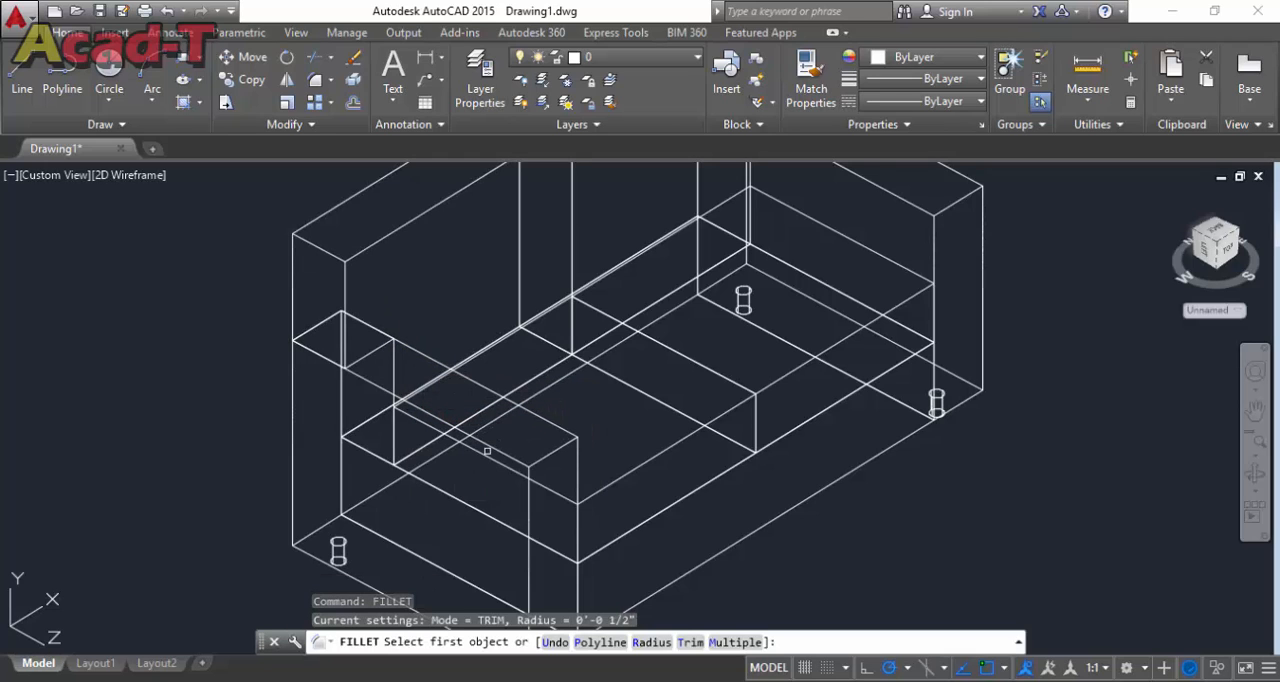
Round three cushion and frame edges of the couch with a 1/4" fillet radius.
{"action": "type", "text": "R"}
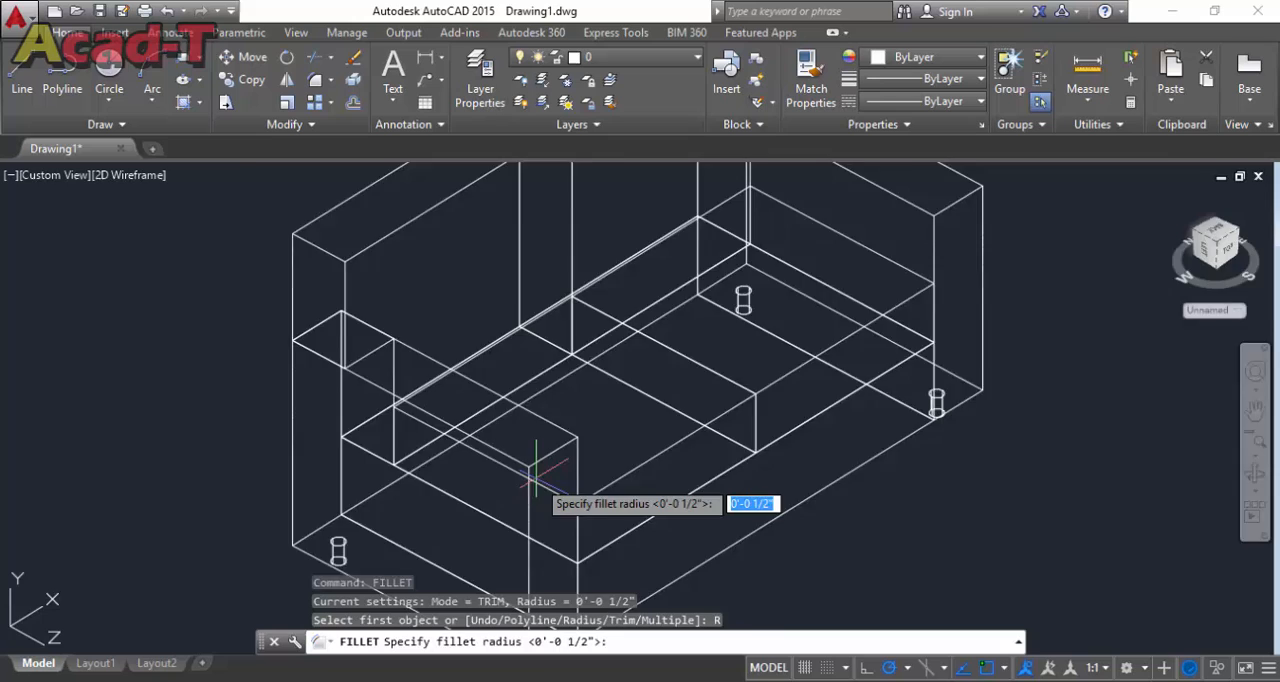
{"action": "key", "text": "Enter"}
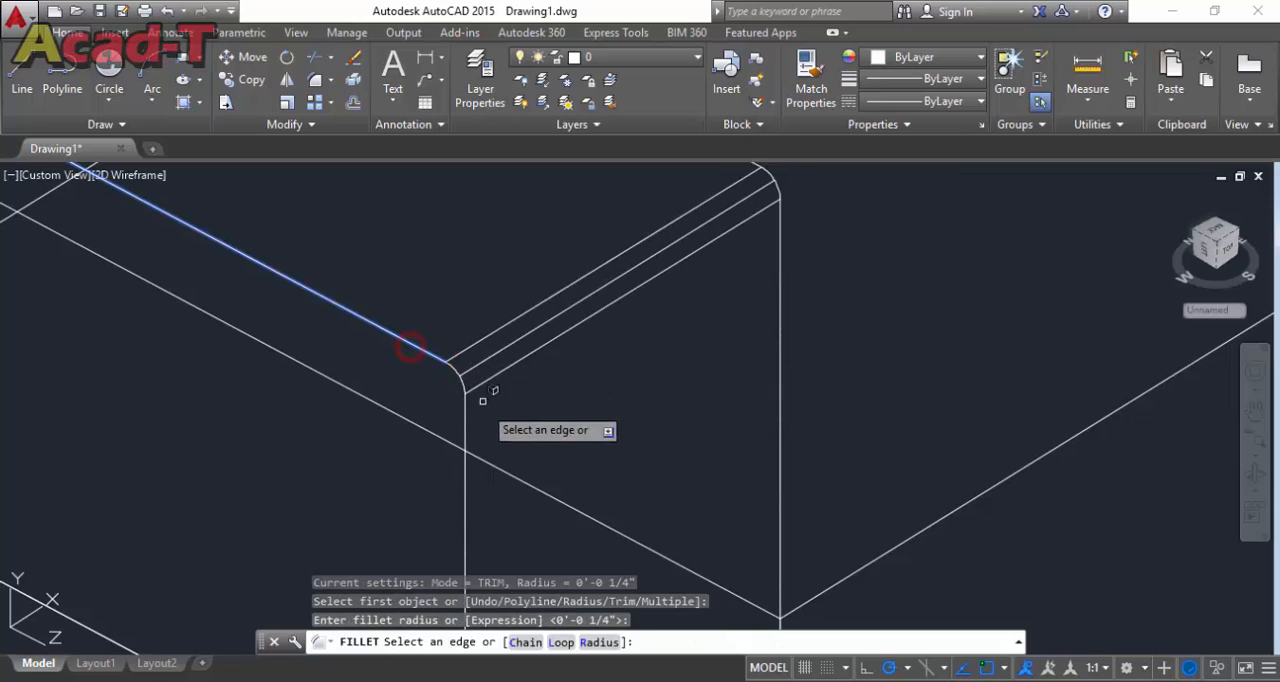
{"action": "left_click", "coordinate": [444, 360]}
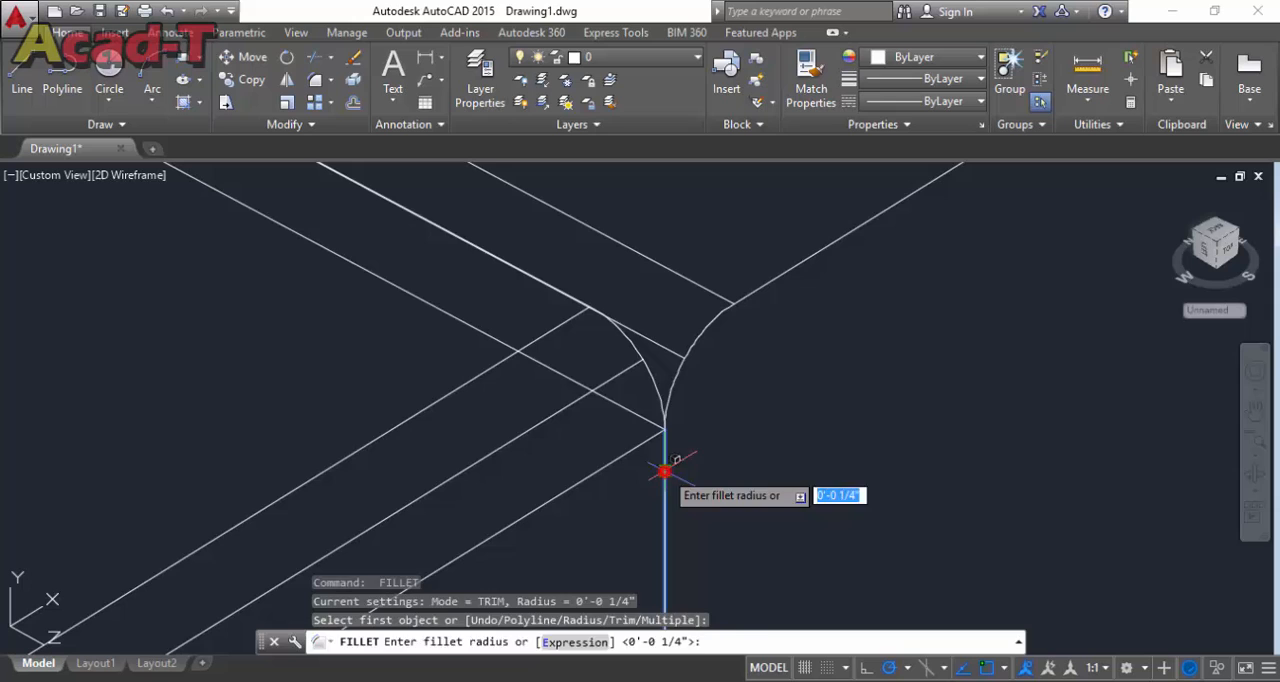
{"action": "key", "text": "Enter"}
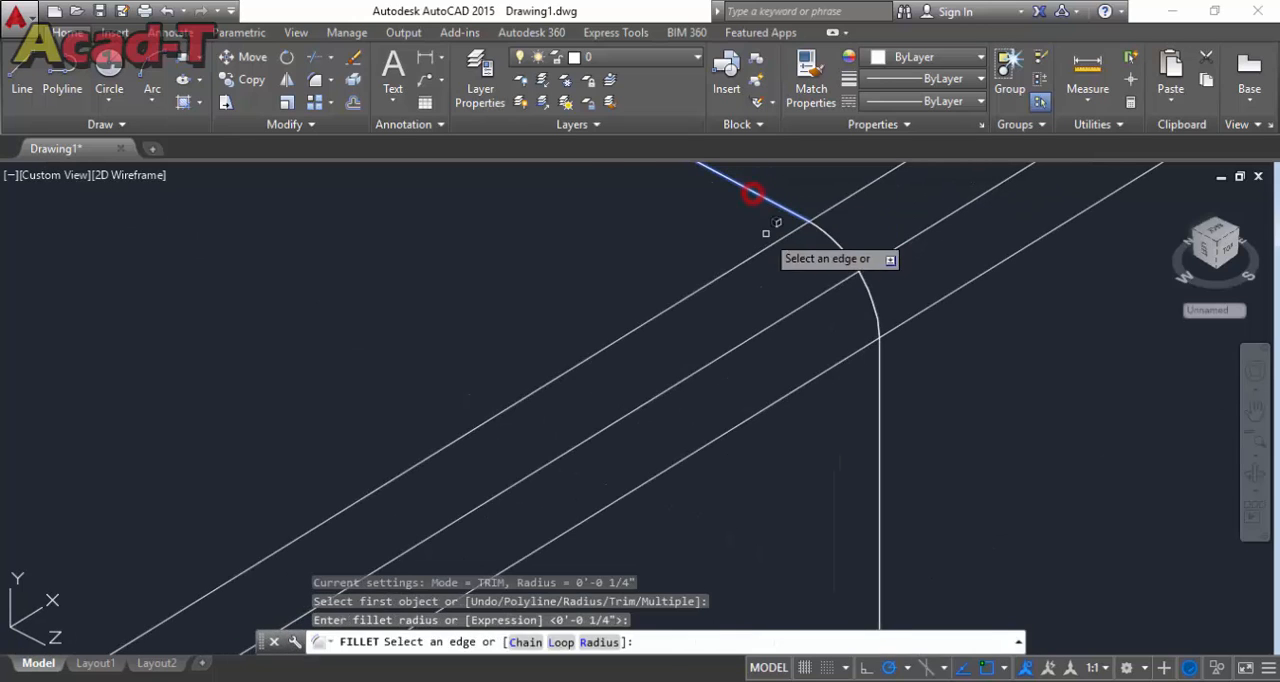
{"action": "left_click", "coordinate": [780, 210]}
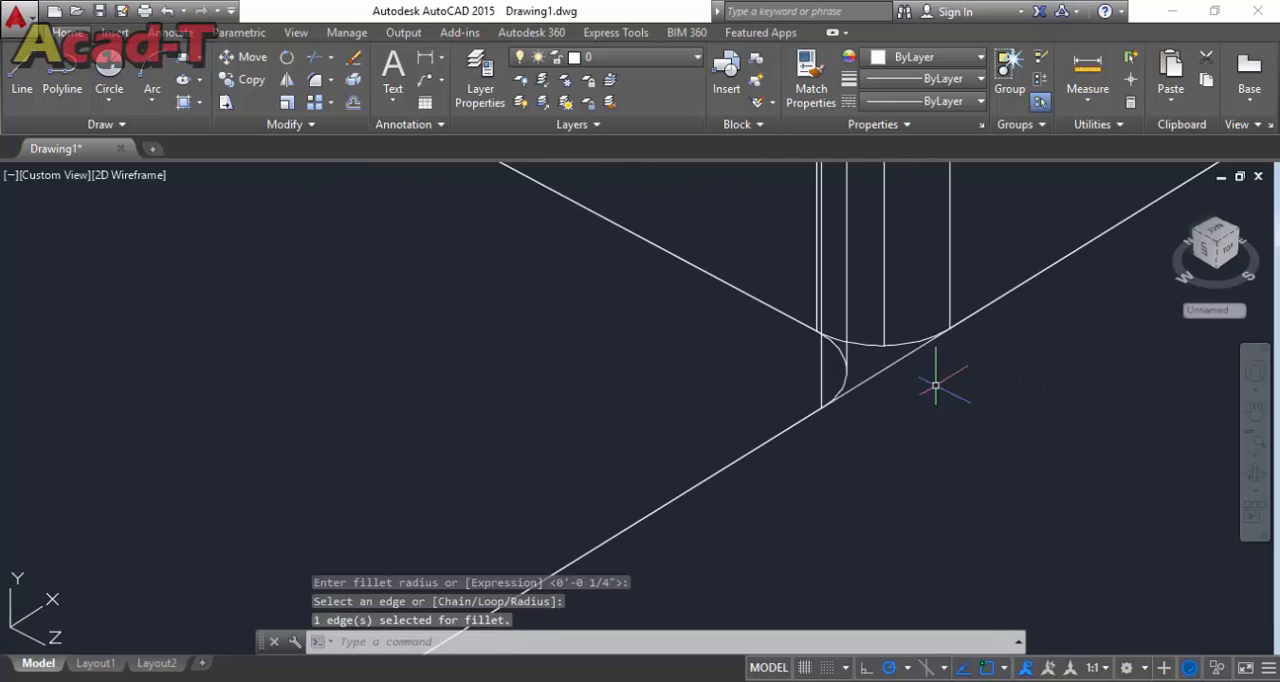
{"action": "left_click", "coordinate": [812, 416]}
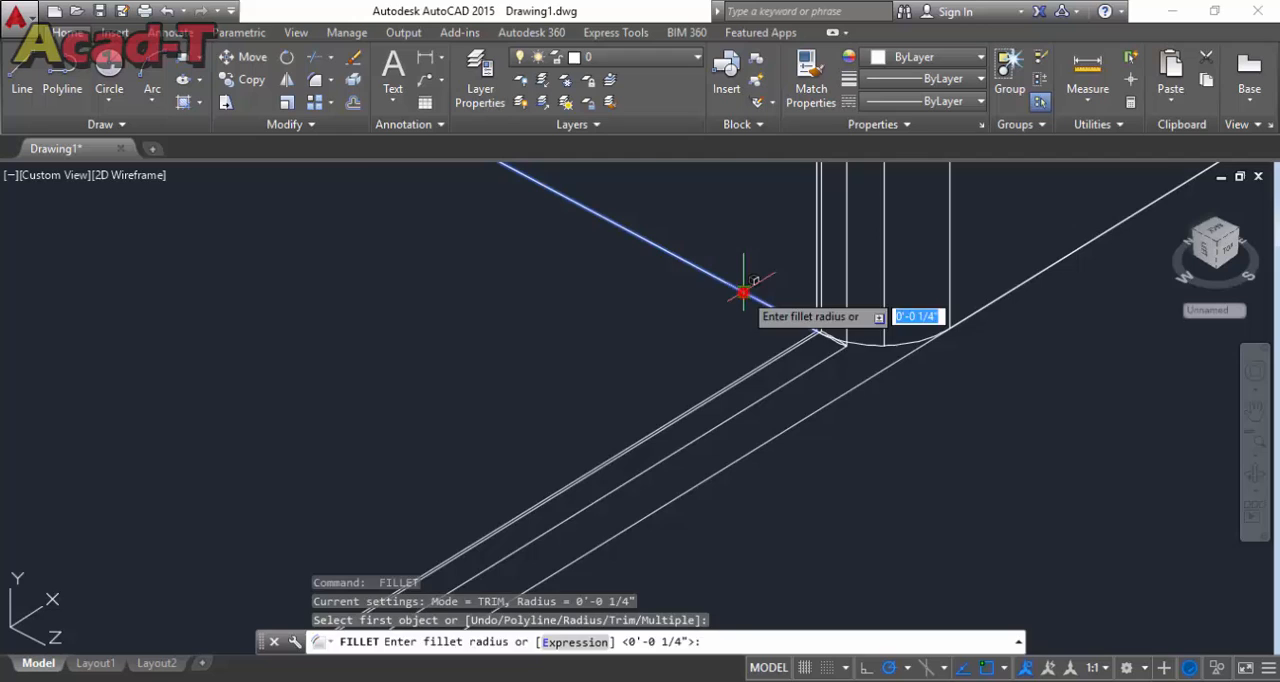
{"action": "key", "text": "Enter"}
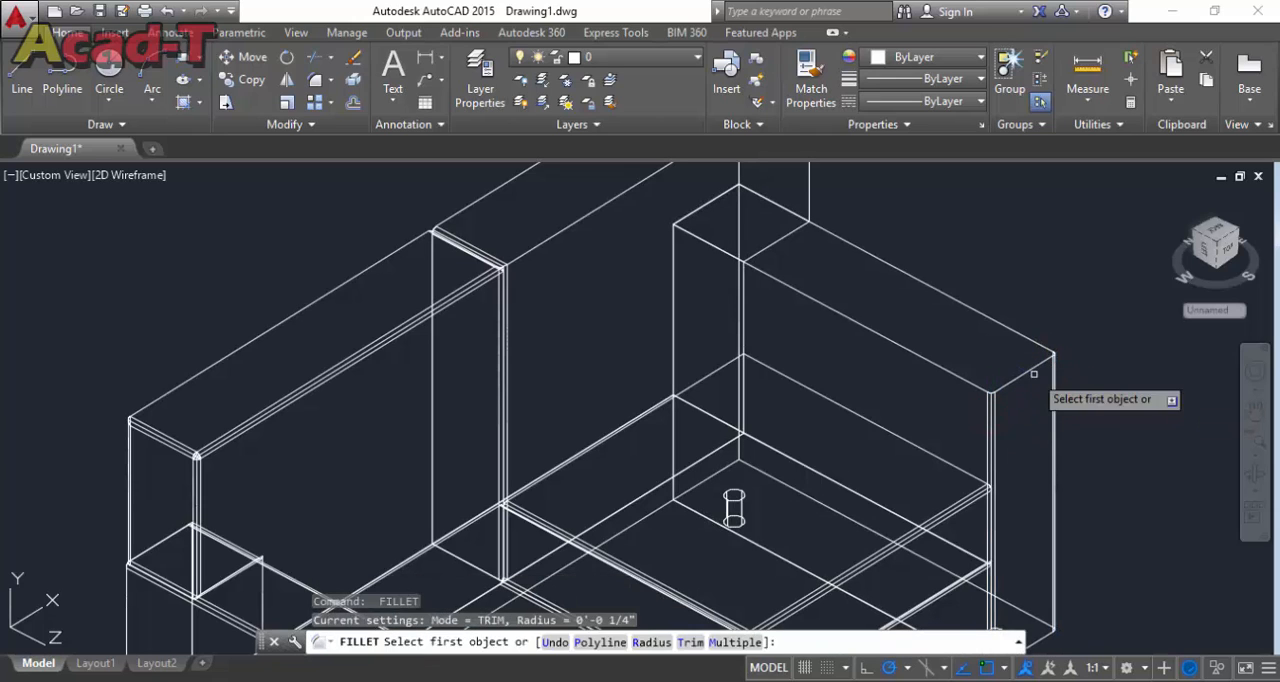
{"action": "mouse_move", "coordinate": [1014, 332]}
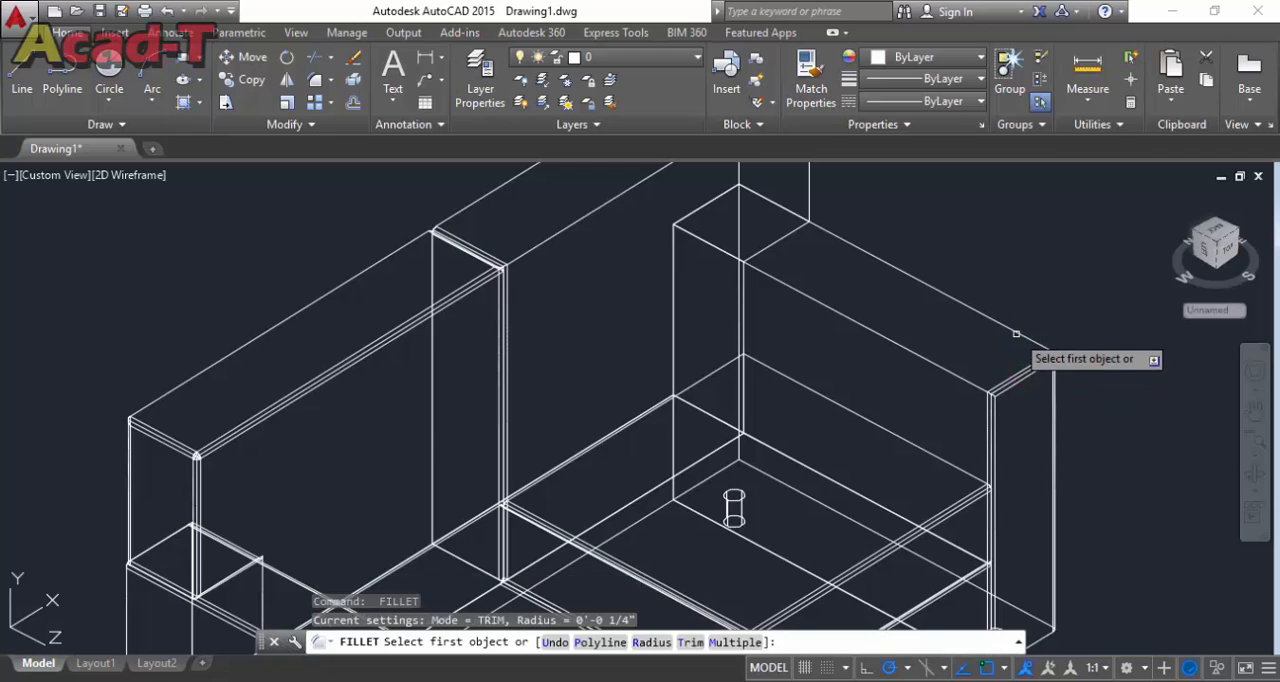
Fillet the armrest edge and finish the rounding of the couch corners.
{"action": "left_click", "coordinate": [872, 330]}
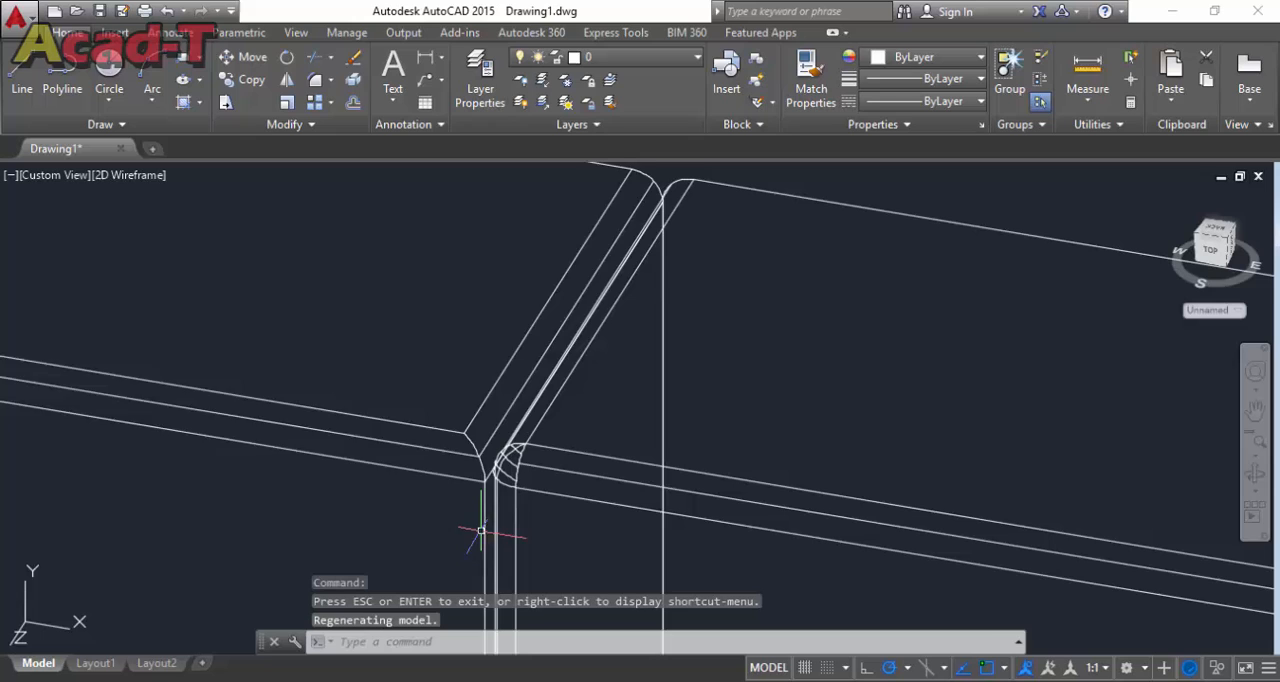
{"action": "key", "text": "enter"}
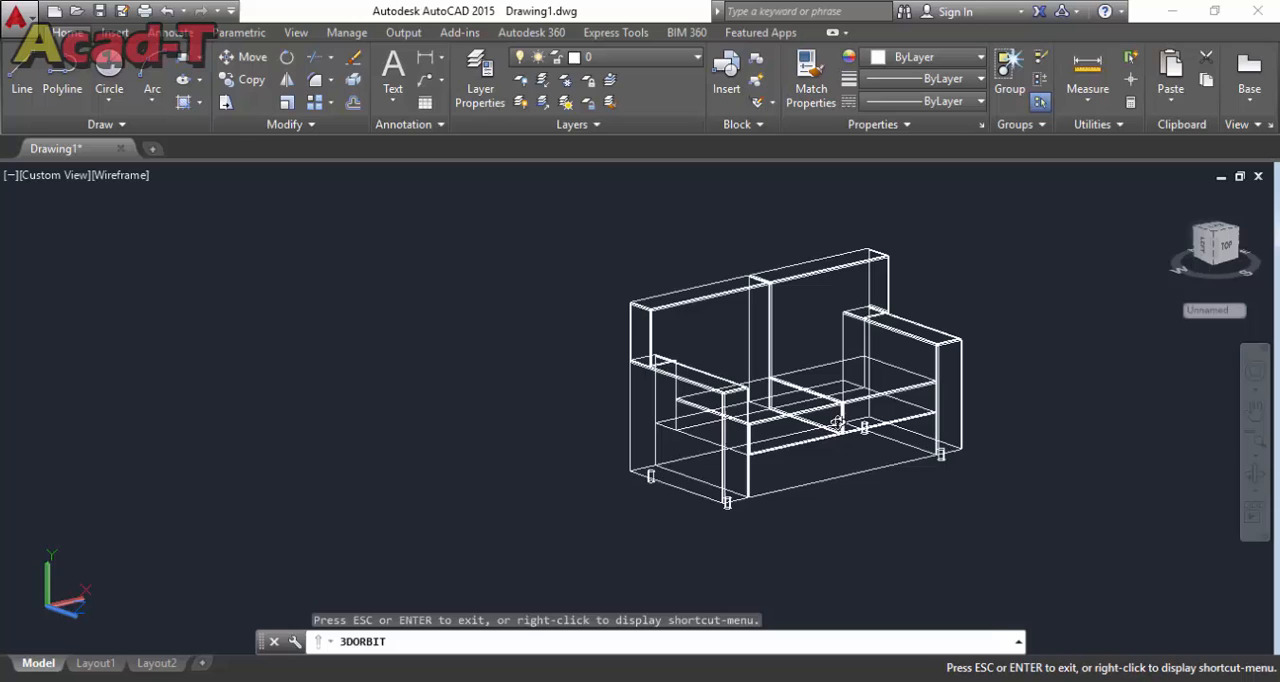
Check the Visual Styles list and leave the couch in 2D Wireframe.
{"action": "left_click", "coordinate": [130, 176]}
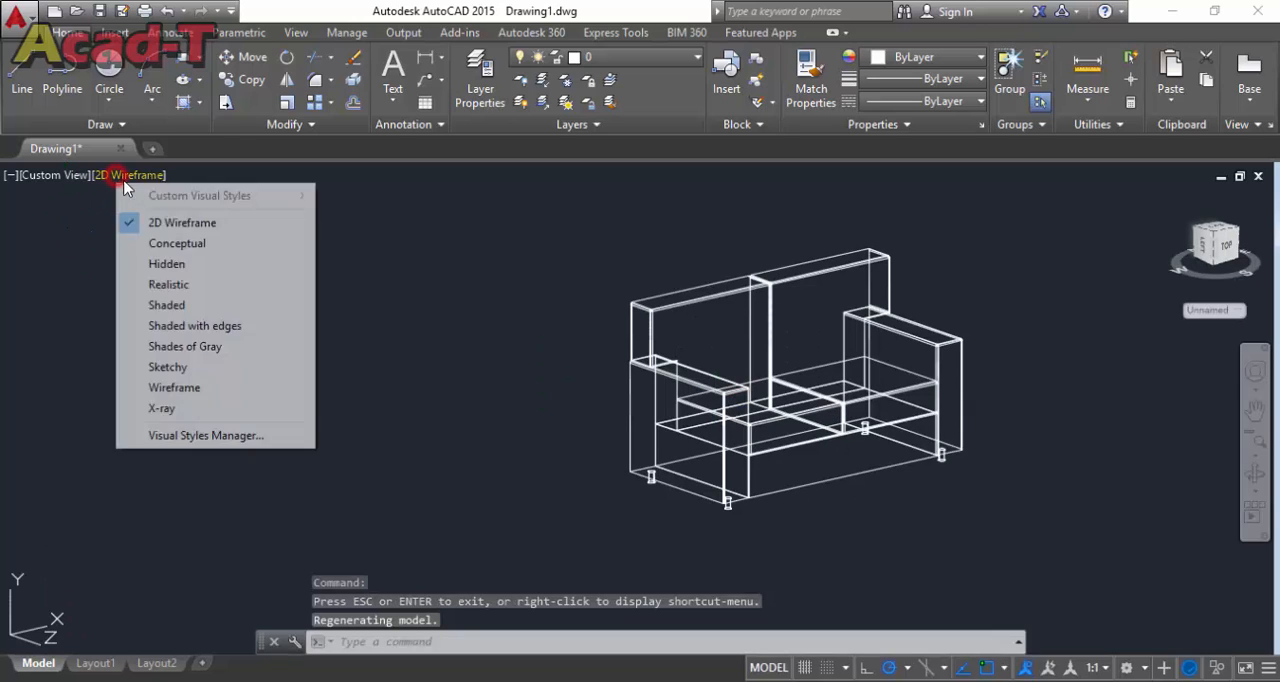
{"action": "left_click", "coordinate": [168, 284]}
{"action": "type", "text": "RMAT"}
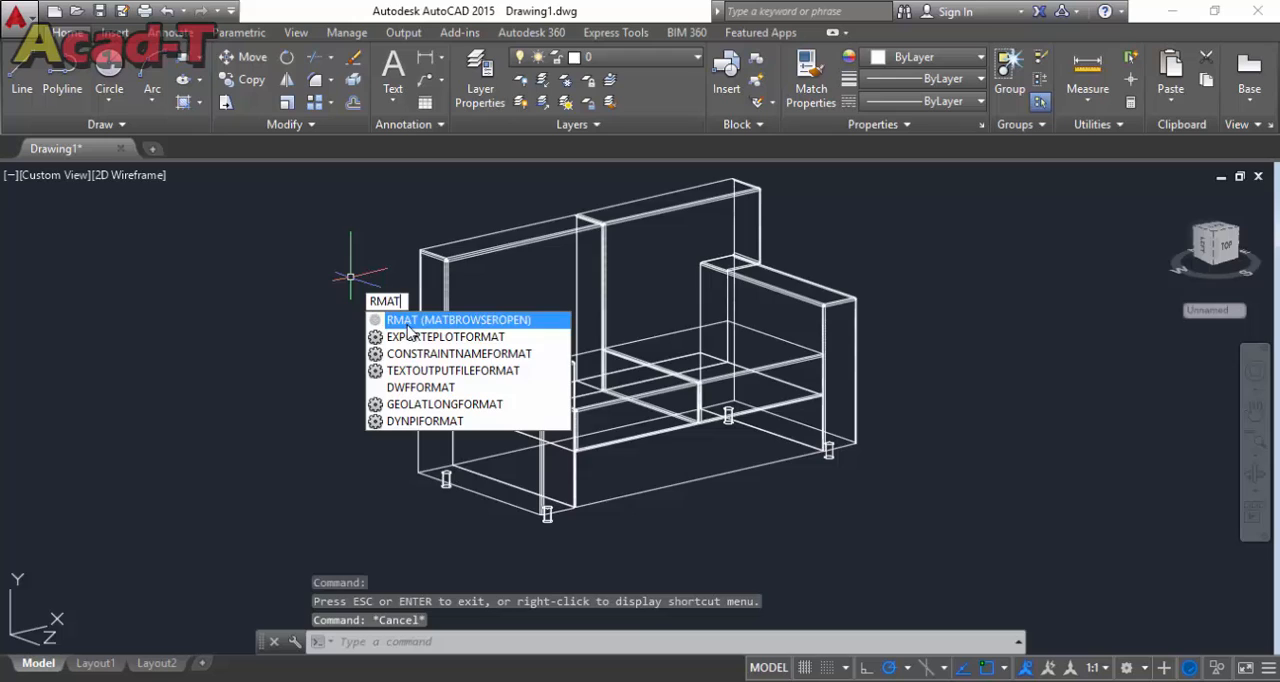
Assign an Autodesk Library fabric material to the couch in the Materials Browser.
{"action": "left_click", "coordinate": [468, 320]}
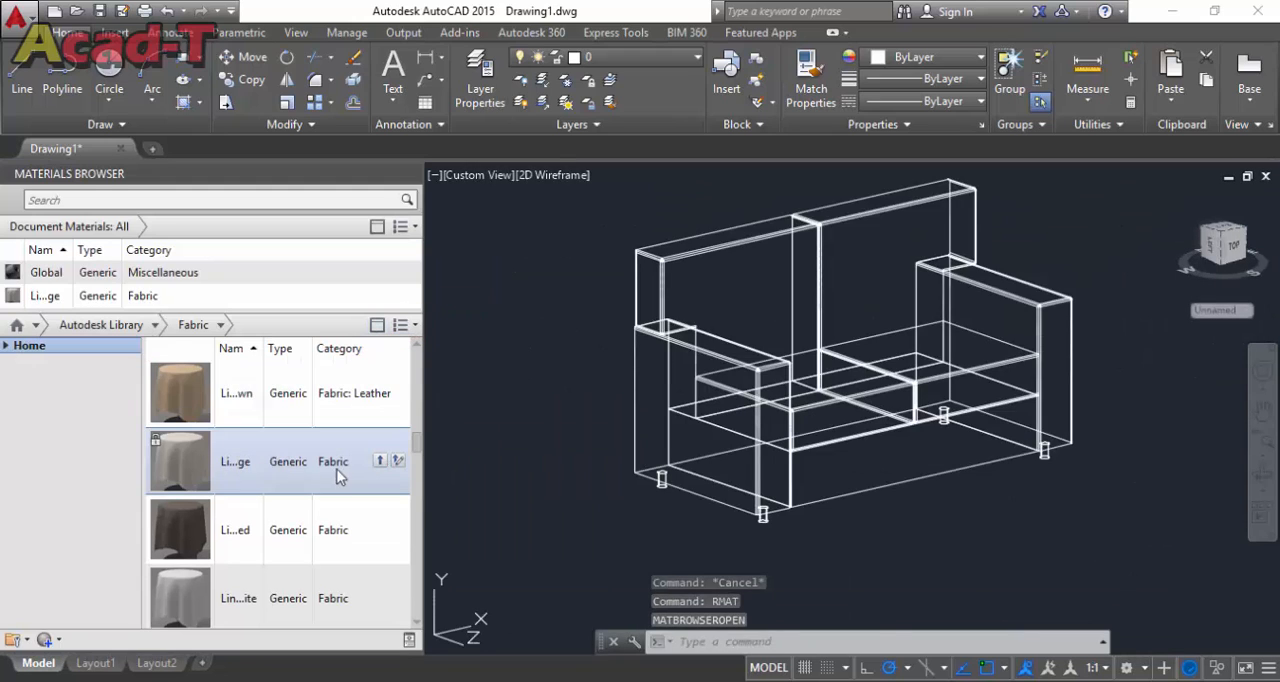
{"action": "left_click", "coordinate": [192, 324]}
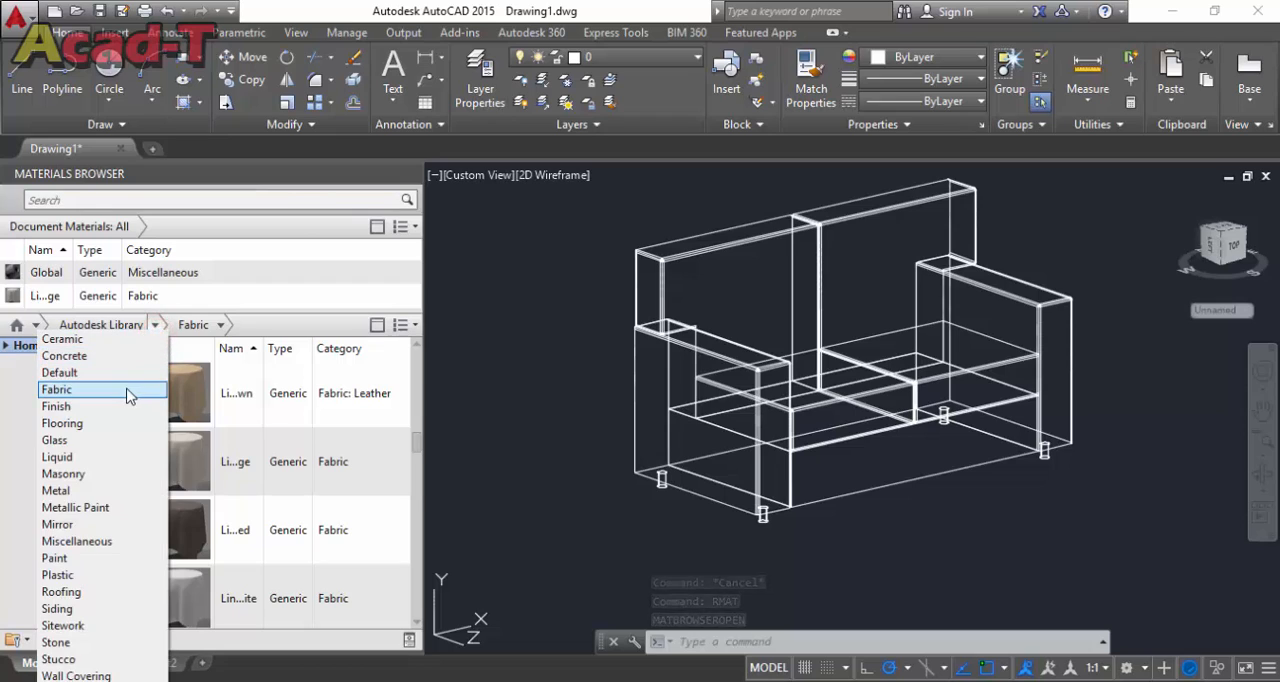
{"action": "left_click", "coordinate": [60, 390]}
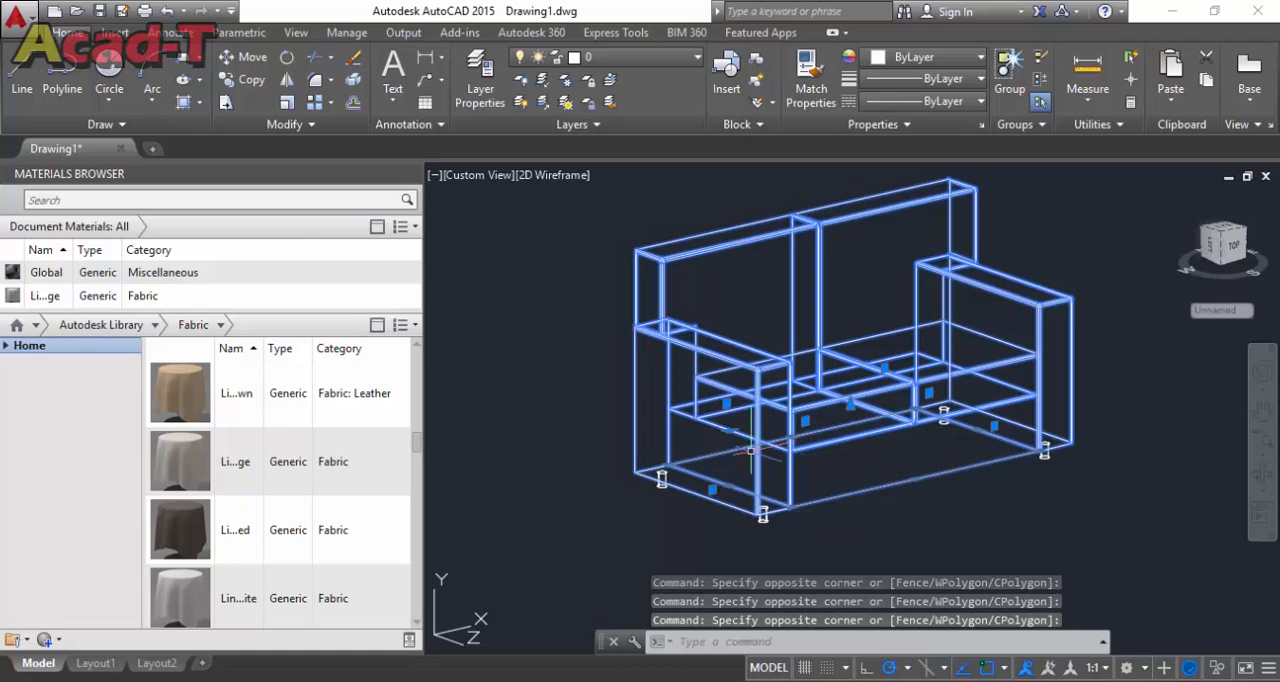
{"action": "right_click", "coordinate": [180, 460]}
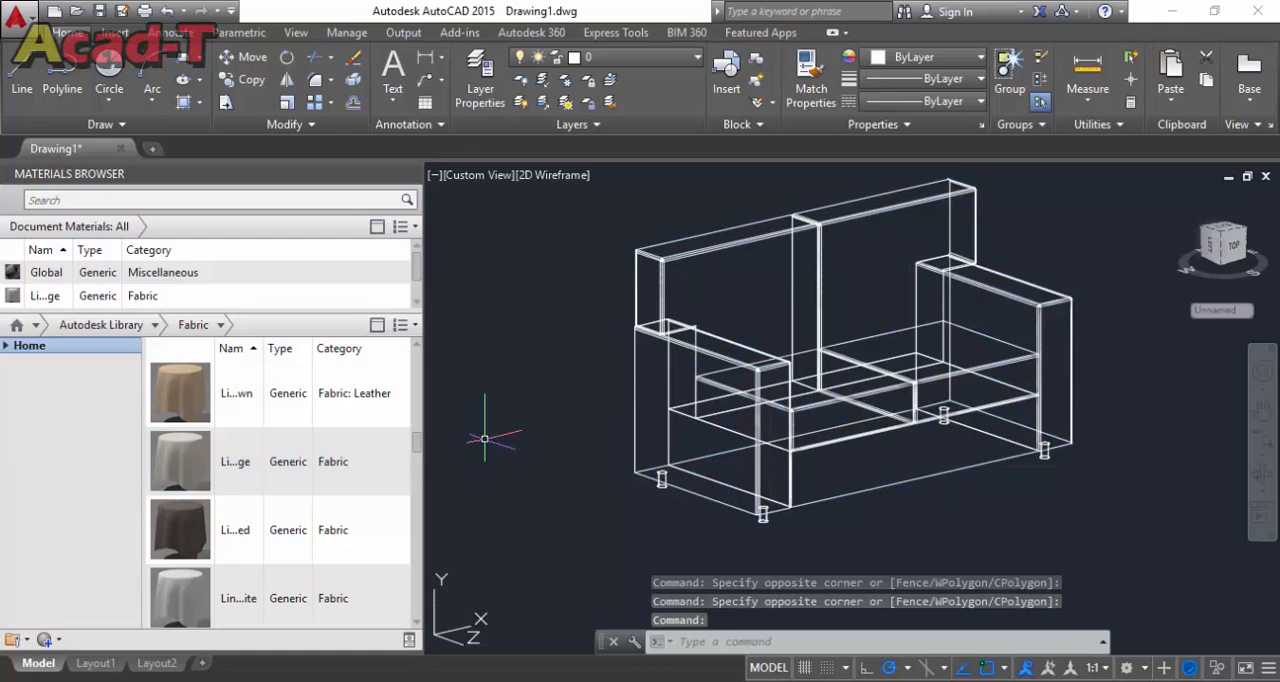
{"action": "left_click", "coordinate": [220, 324]}
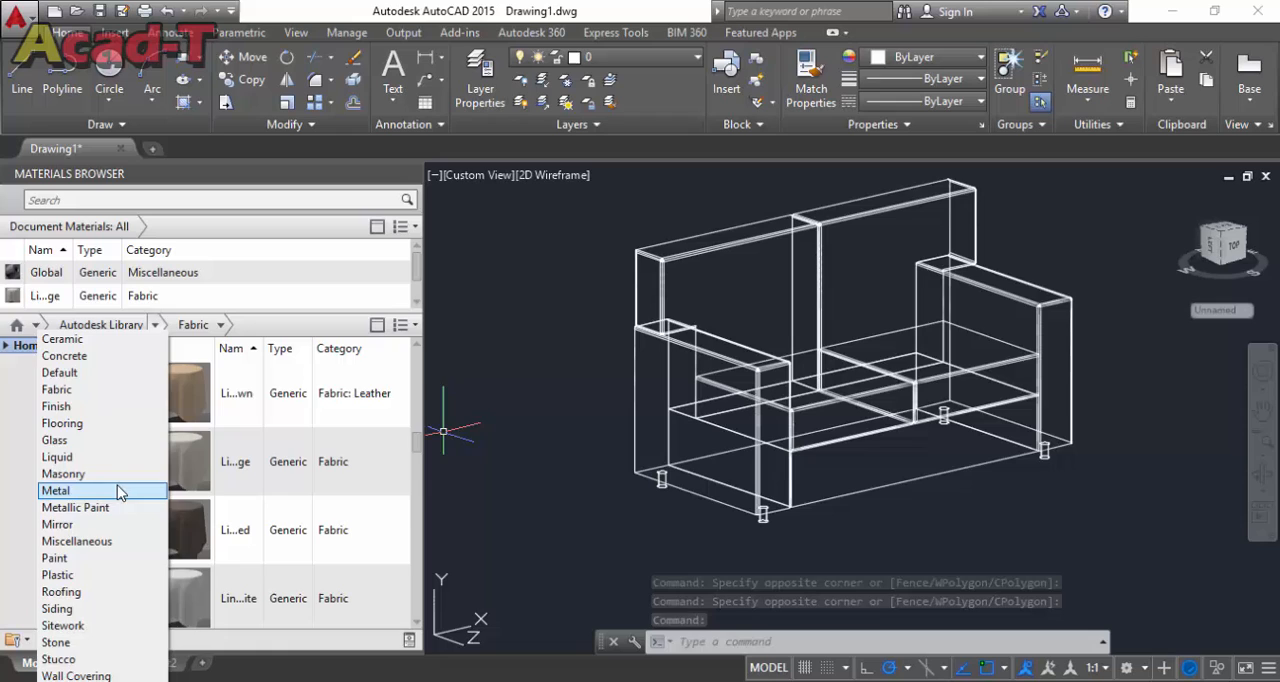
Bring up the library's Metal materials for the couch's metal parts.
{"action": "left_click", "coordinate": [56, 492]}
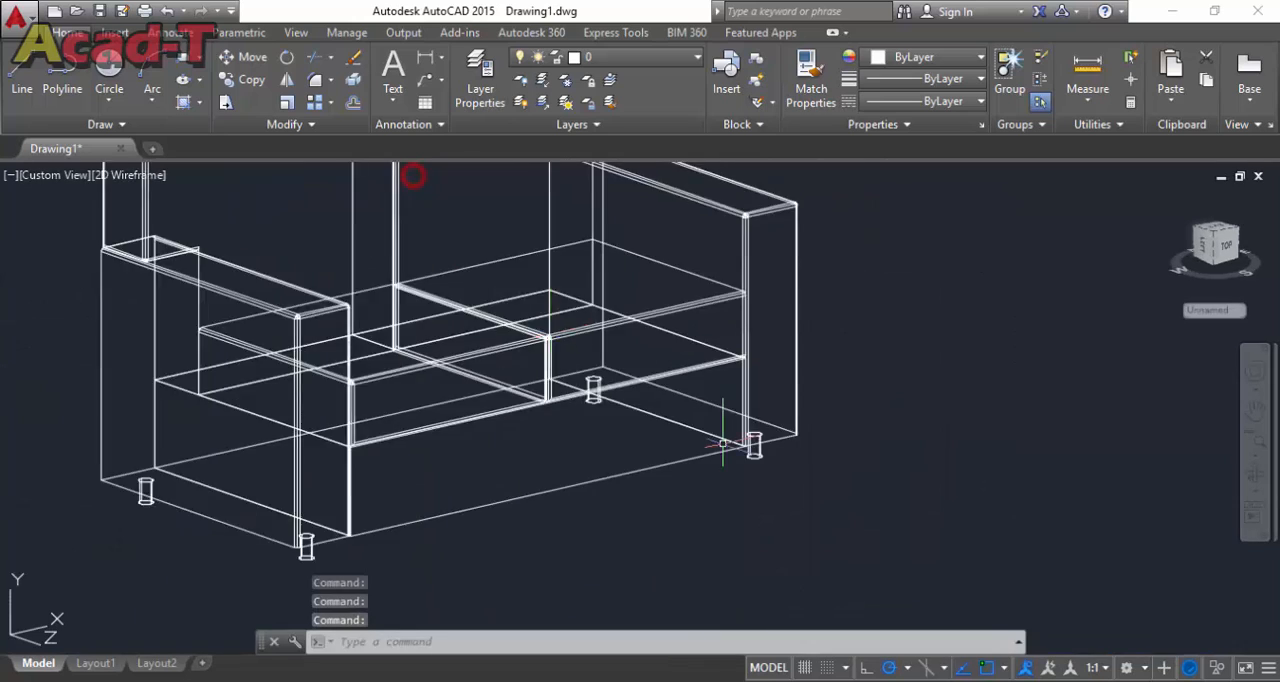
Show the couch in the Realistic visual style and orbit it from front, seat, rear and above.
{"action": "left_click", "coordinate": [130, 176]}
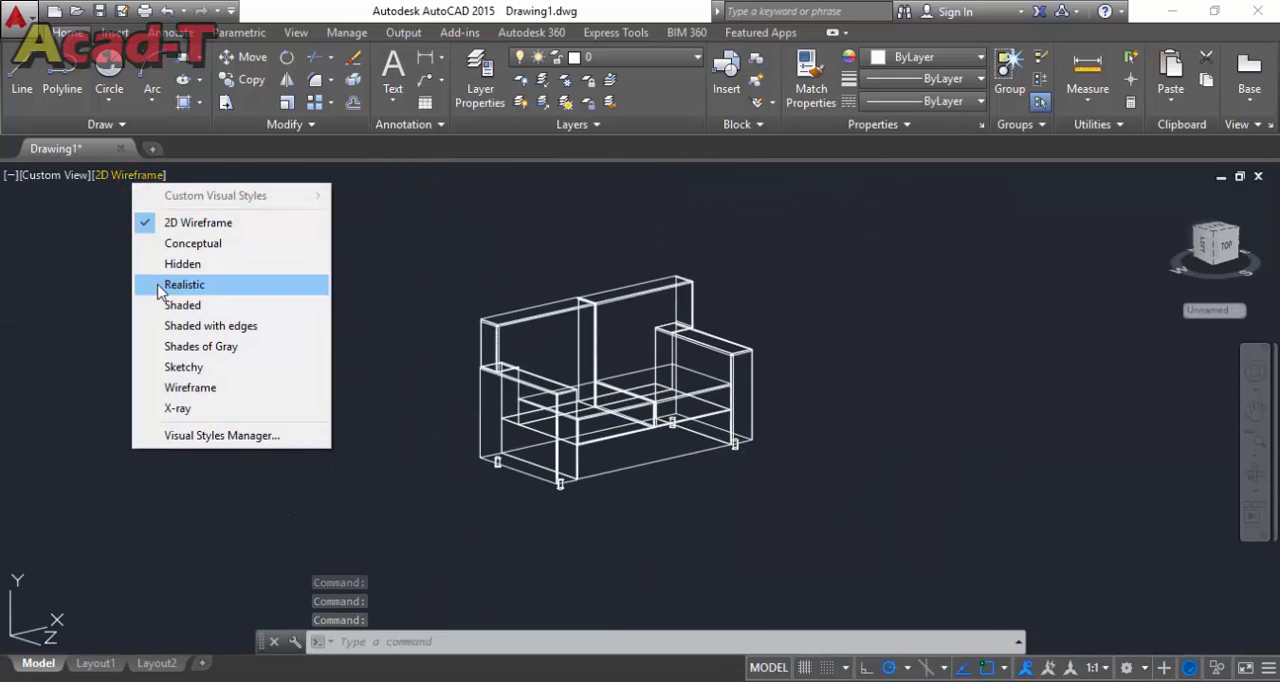
{"action": "left_click", "coordinate": [184, 284]}
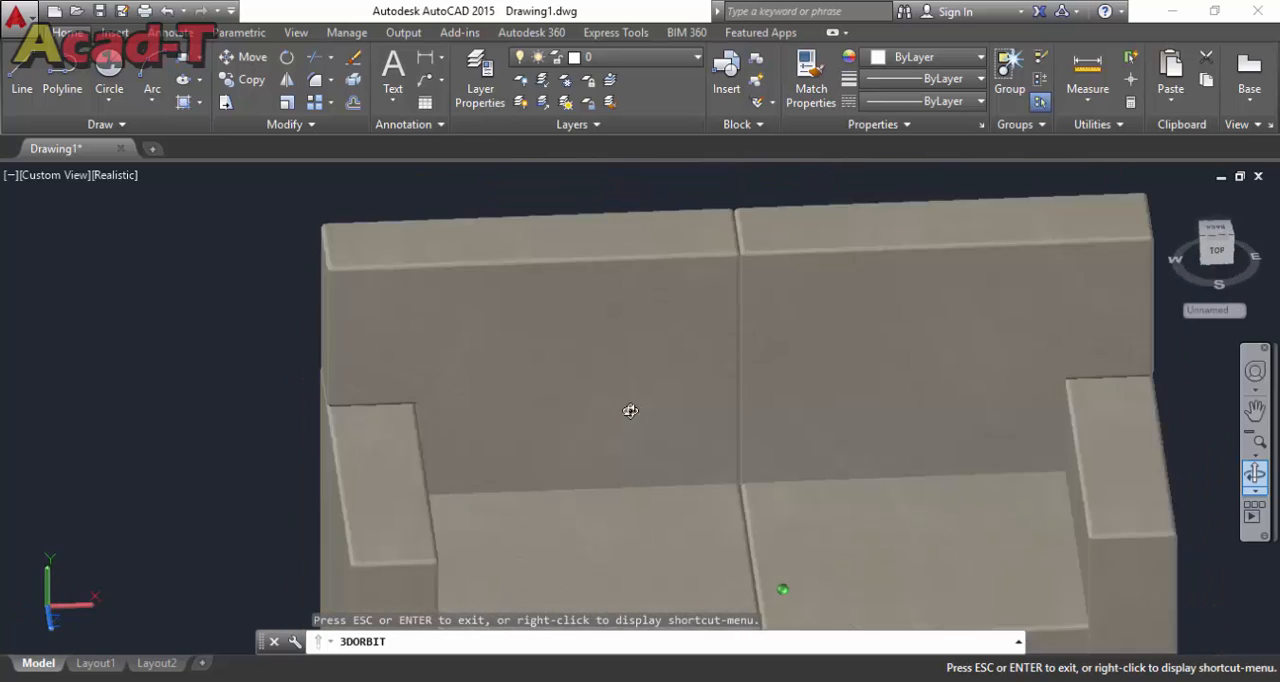
{"action": "left_click_drag", "start_coordinate": [630, 412], "coordinate": [648, 386]}
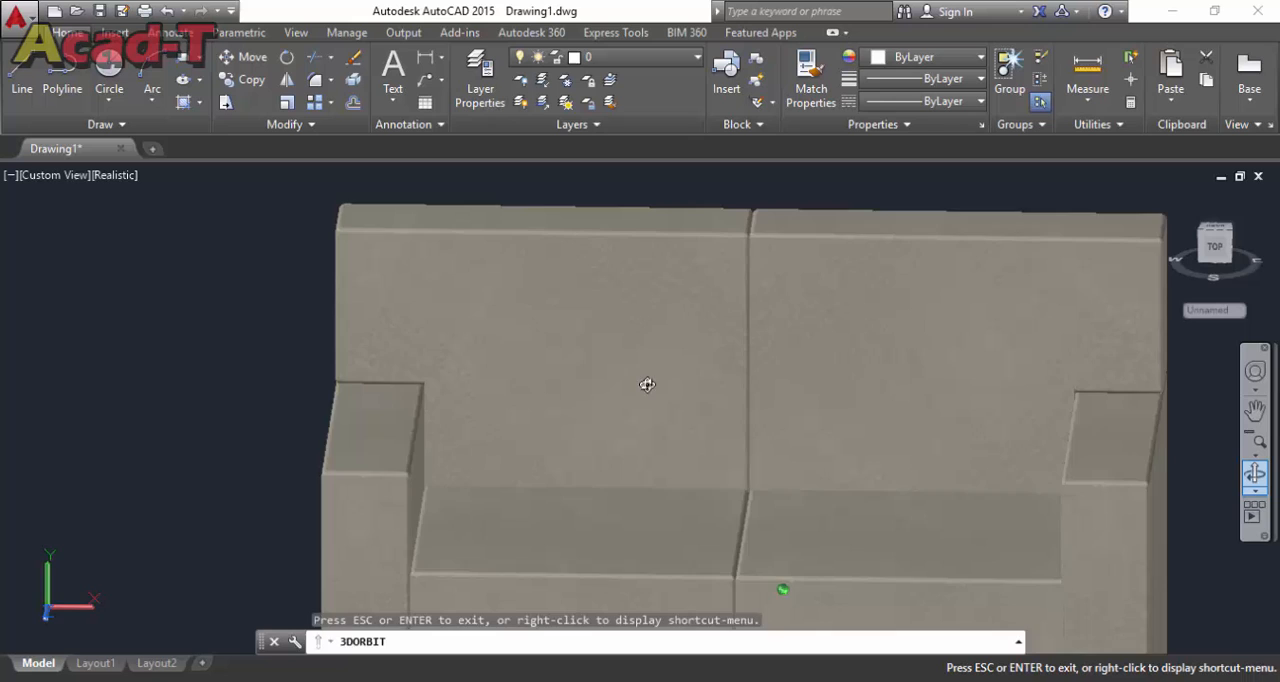
{"action": "left_click_drag", "start_coordinate": [648, 386], "coordinate": [848, 490]}
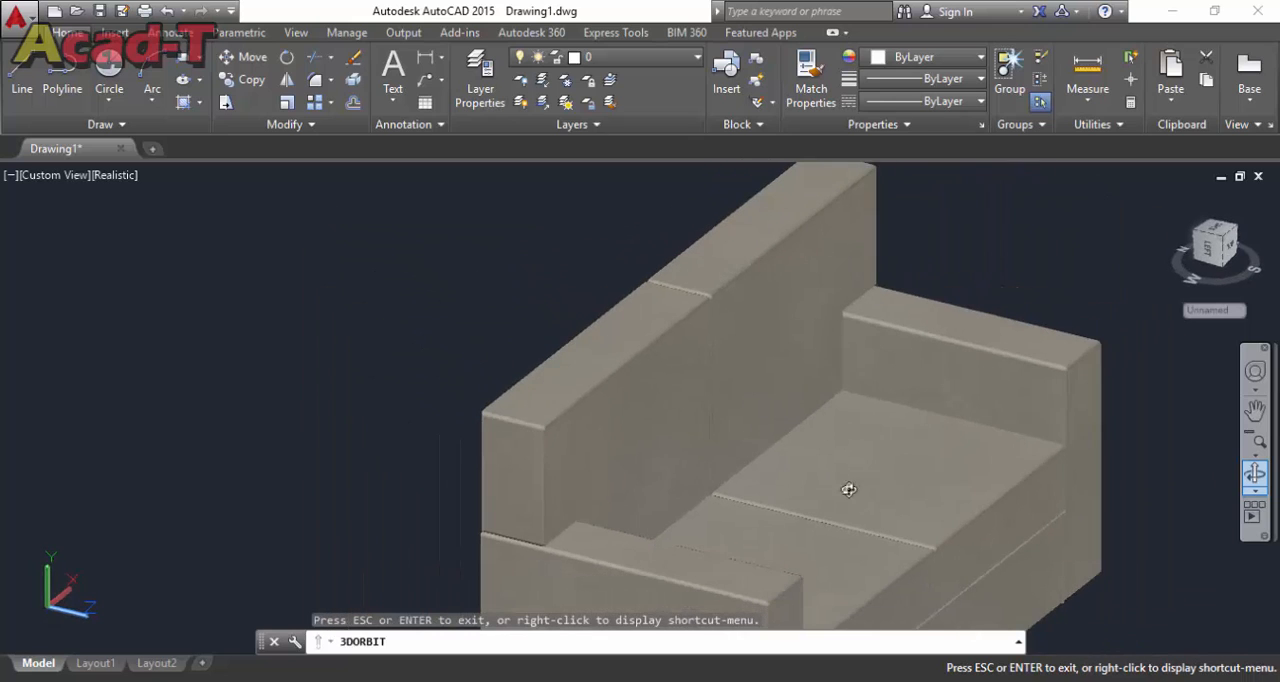
{"action": "left_click_drag", "start_coordinate": [848, 490], "coordinate": [804, 528]}
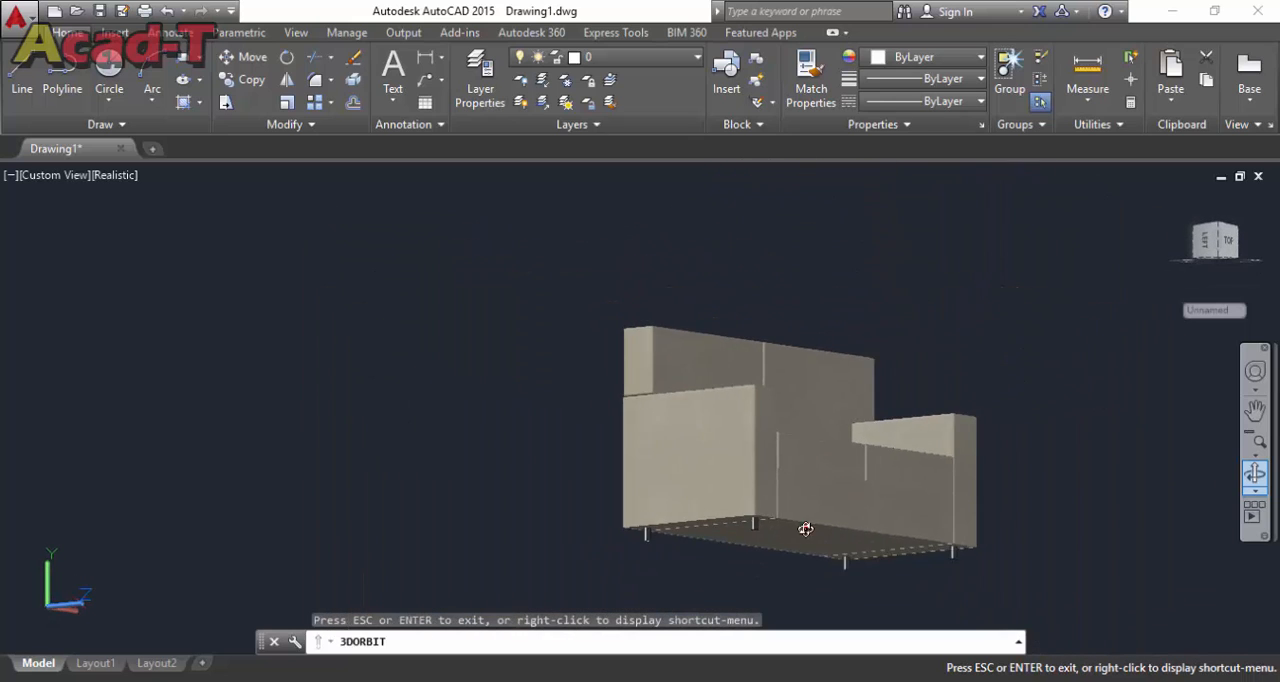
{"action": "left_click_drag", "start_coordinate": [804, 528], "coordinate": [810, 510]}
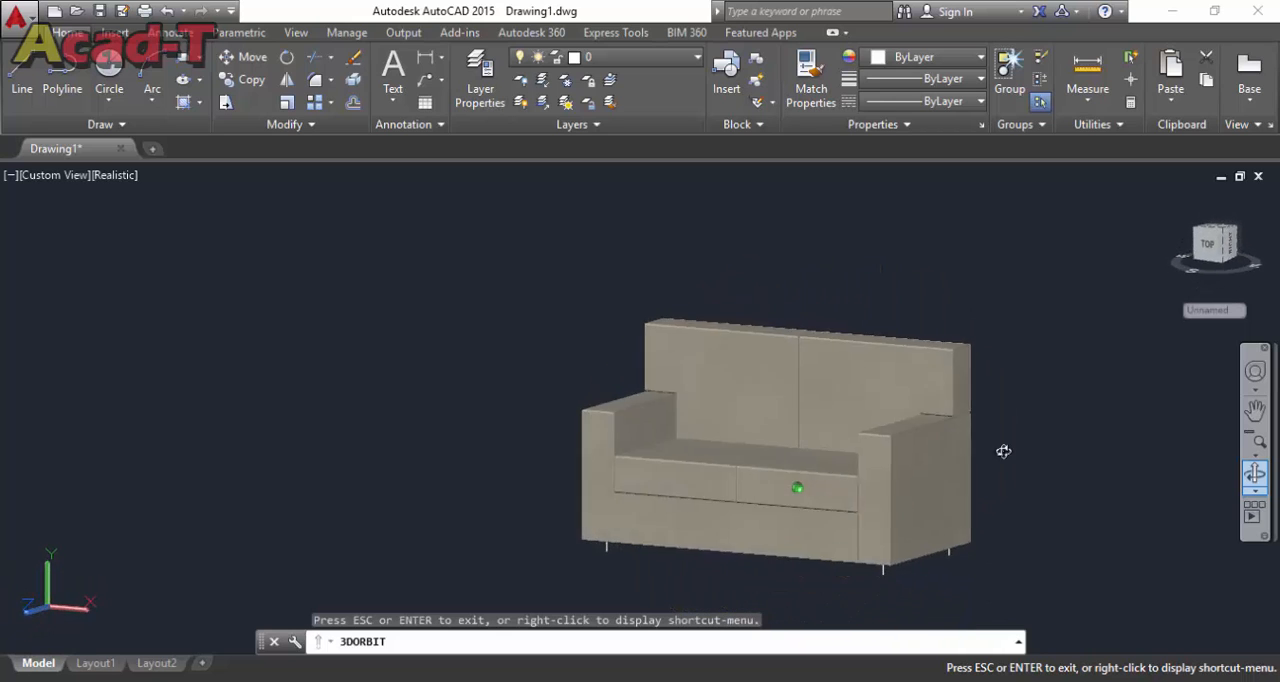
{"action": "left_click_drag", "start_coordinate": [1004, 452], "coordinate": [824, 460]}
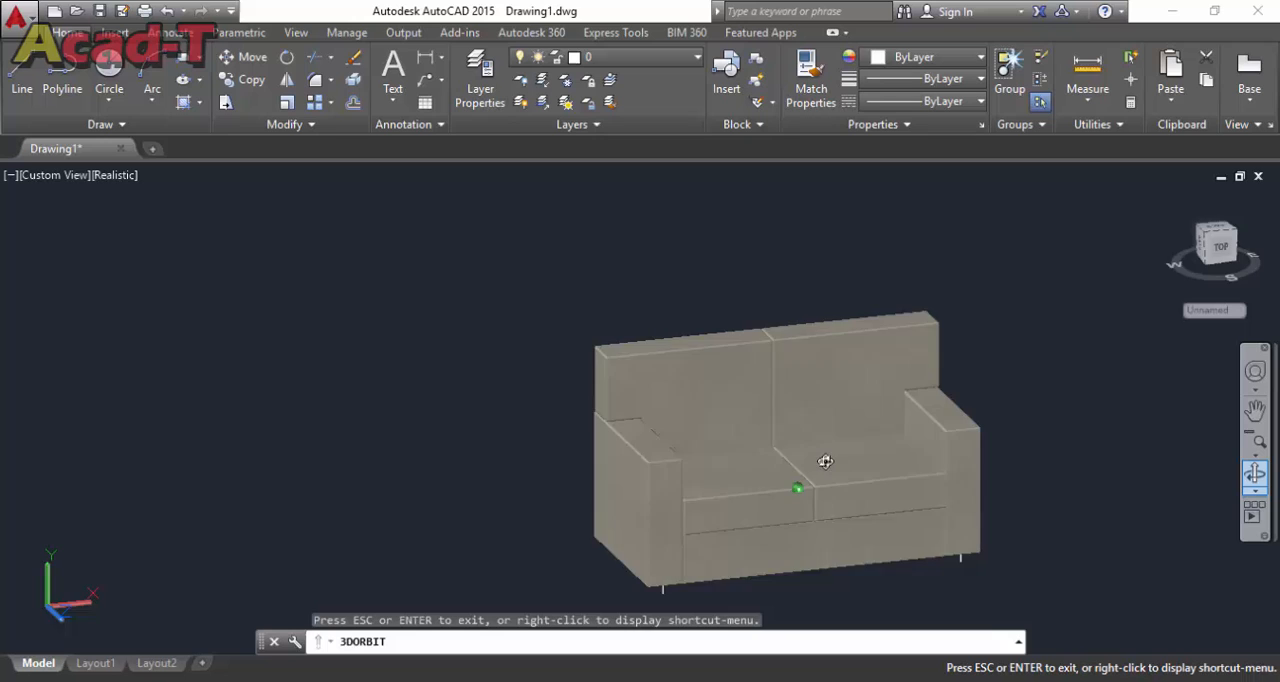